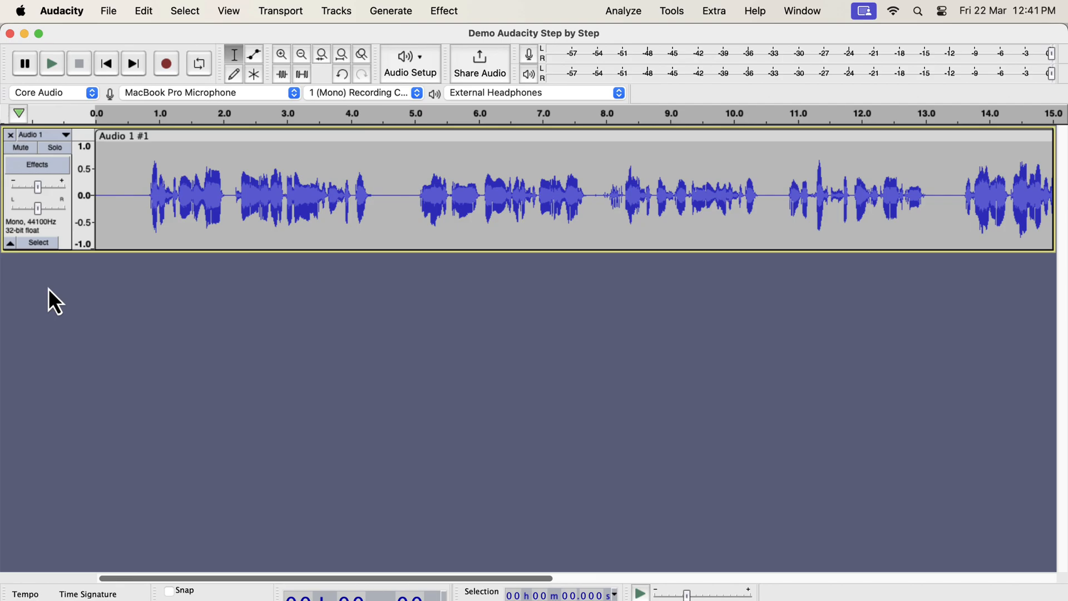
Select the voice track and list the EQ and Filters effects in the Effect menu
click(180, 198)
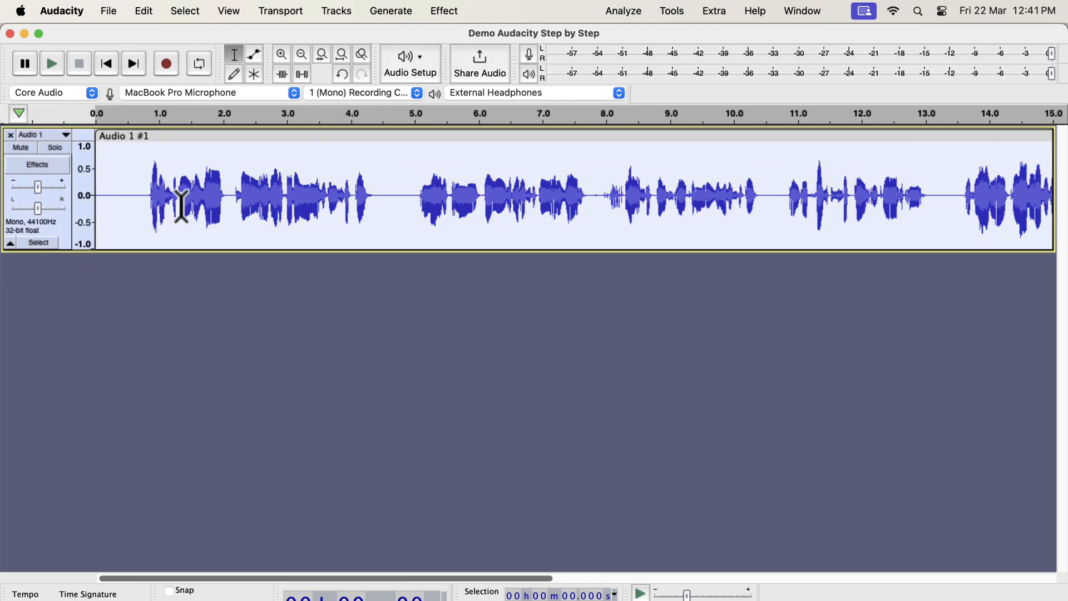
click(443, 11)
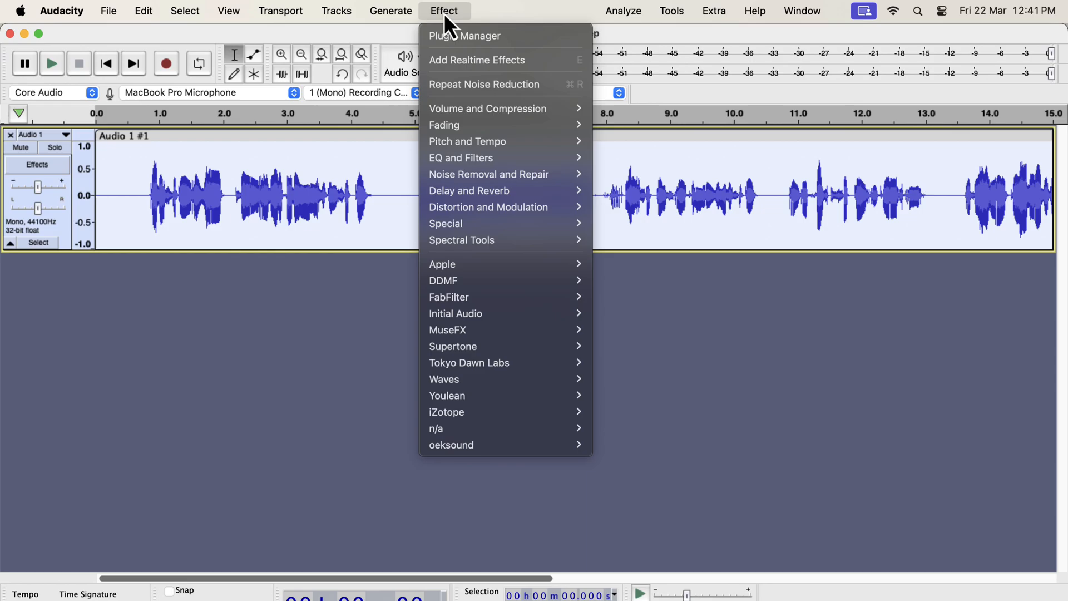
mouse_move(467, 157)
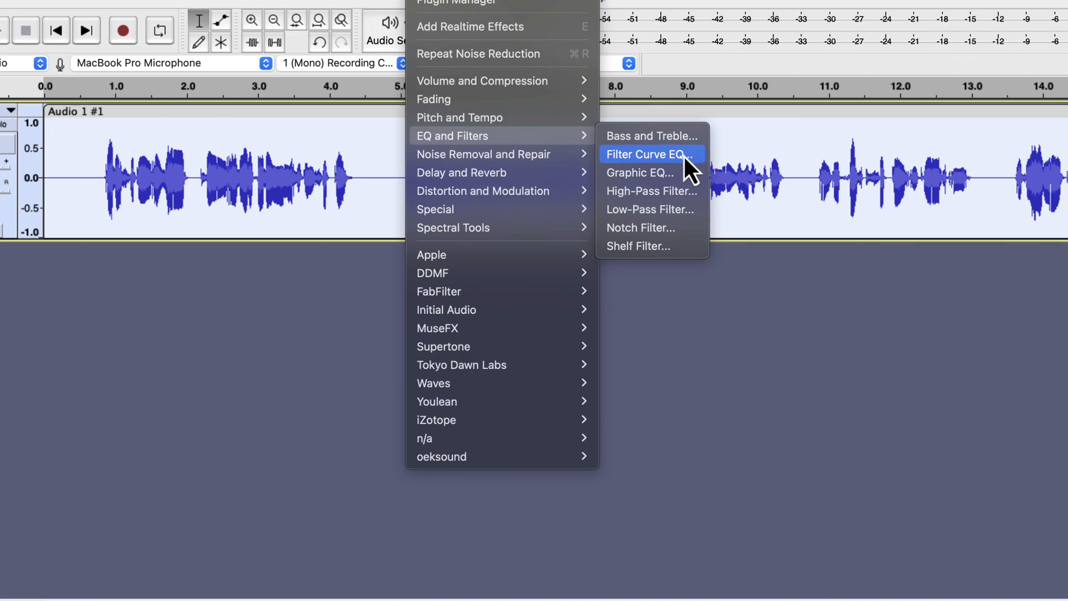
mouse_move(693, 198)
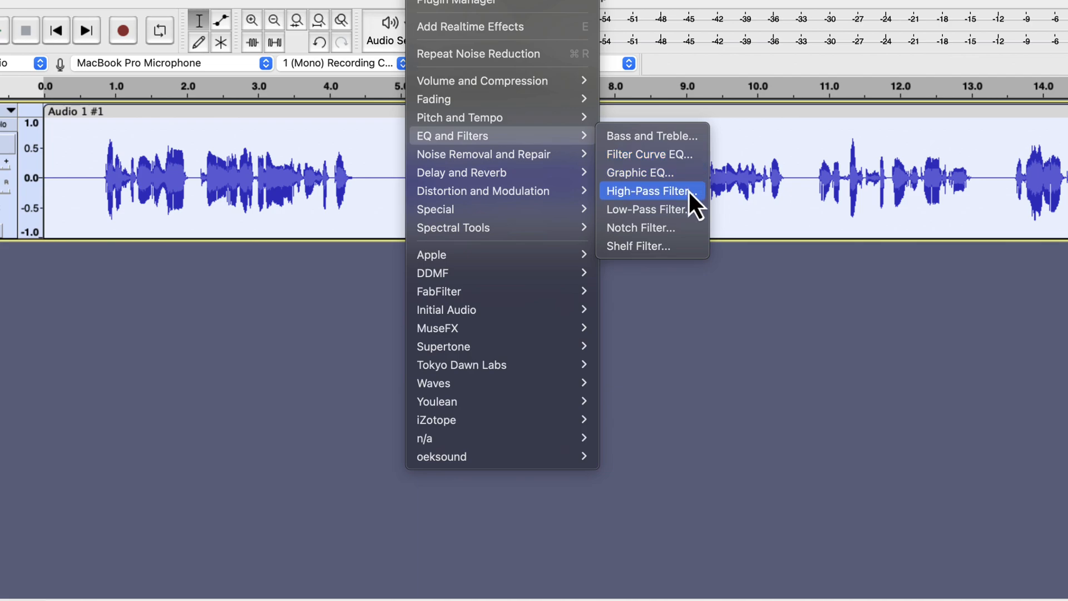
mouse_move(652, 154)
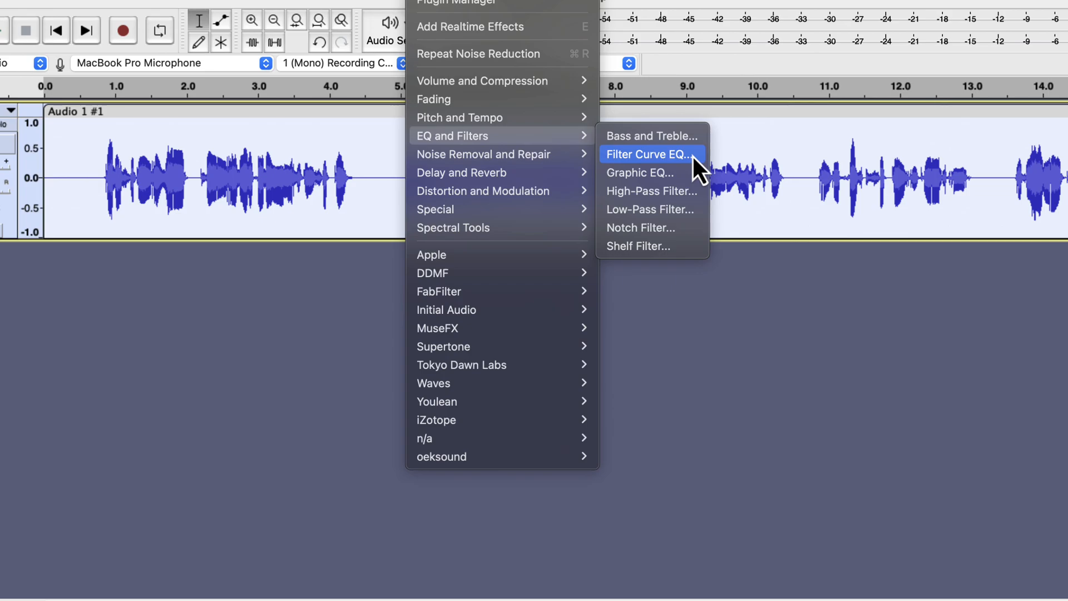
Bring up the Filter Curve EQ effect with a curve cutting steeply below about 80 Hz
click(649, 154)
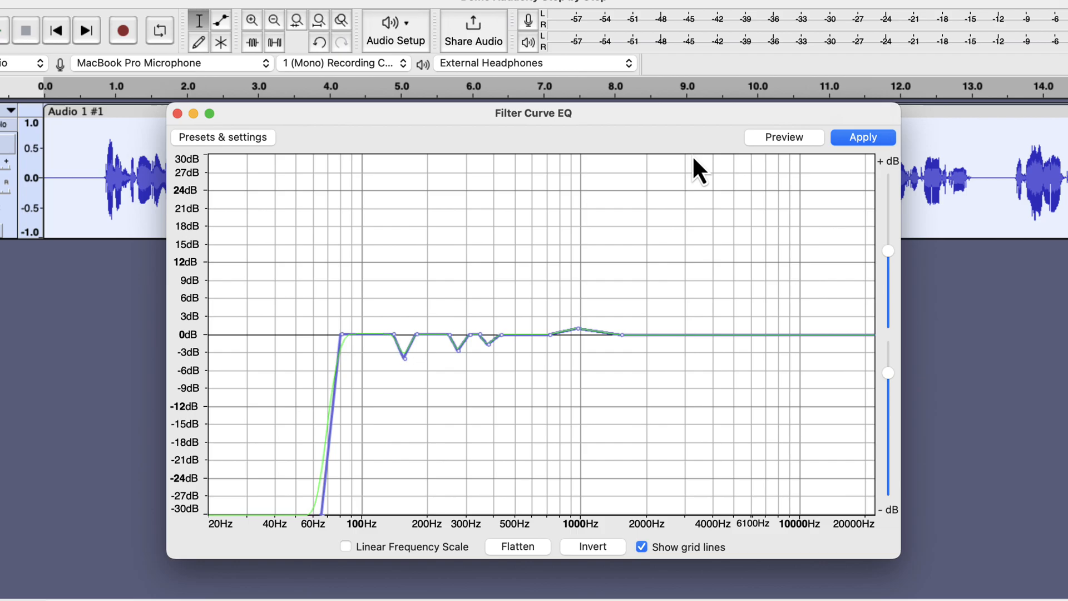
click(517, 546)
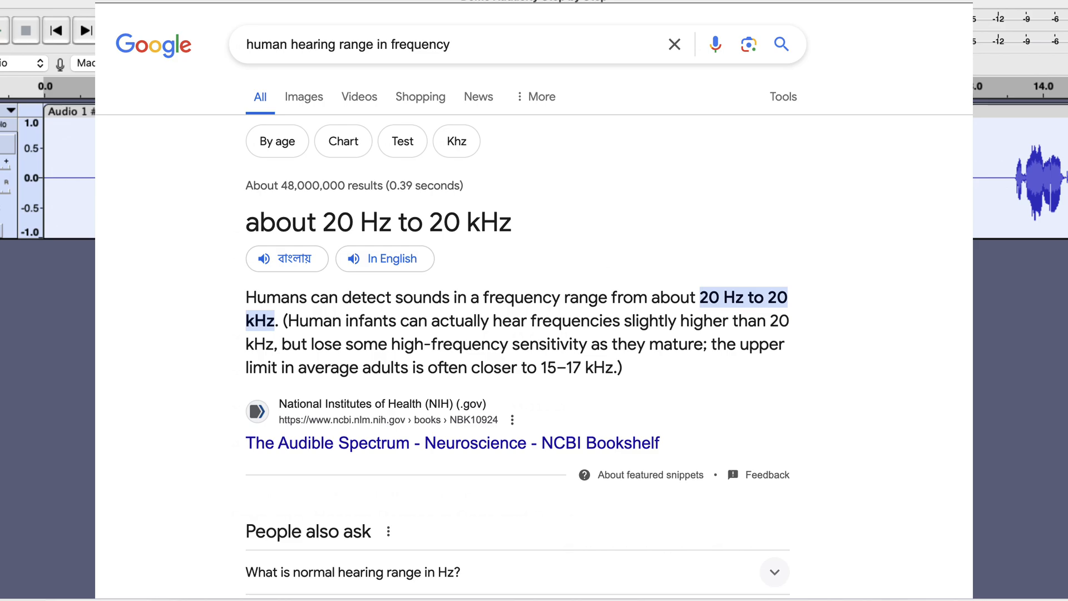
Search Google for 'dogs hearing range in frequency' after the human hearing range result
text(dogs hearing range in frequency)
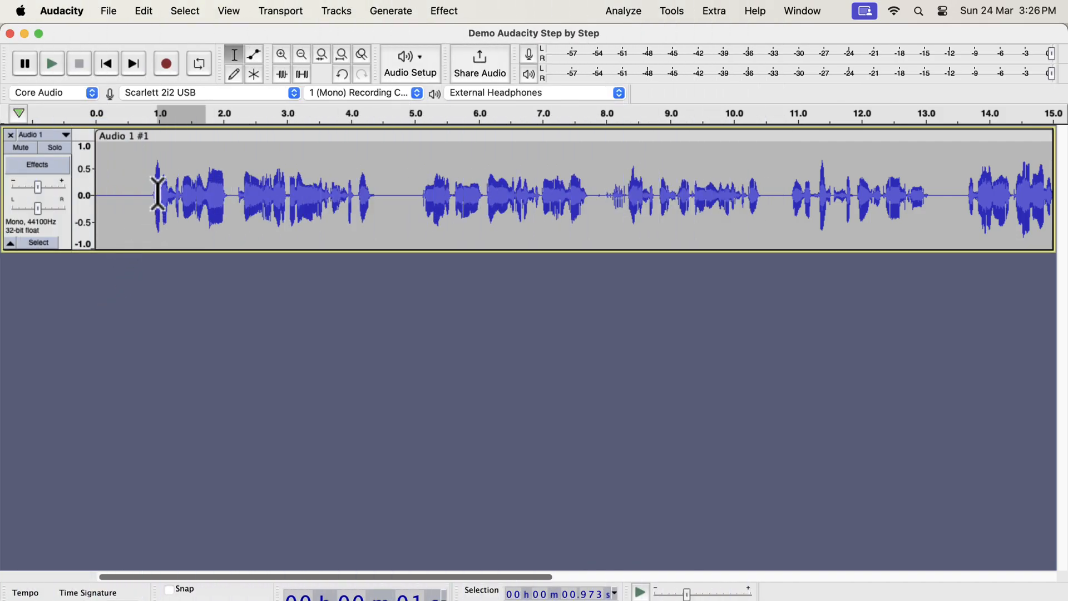
Plot the frequency spectrum of the audio from about 1 to 2 seconds, peaking near 204 Hz
drag(155, 193, 221, 193)
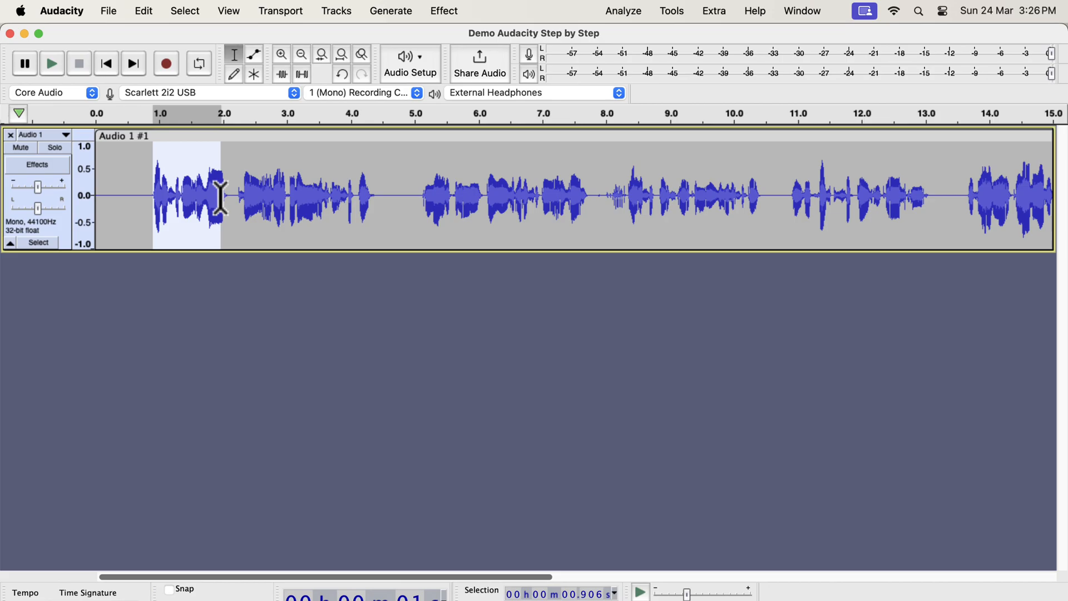
click(623, 11)
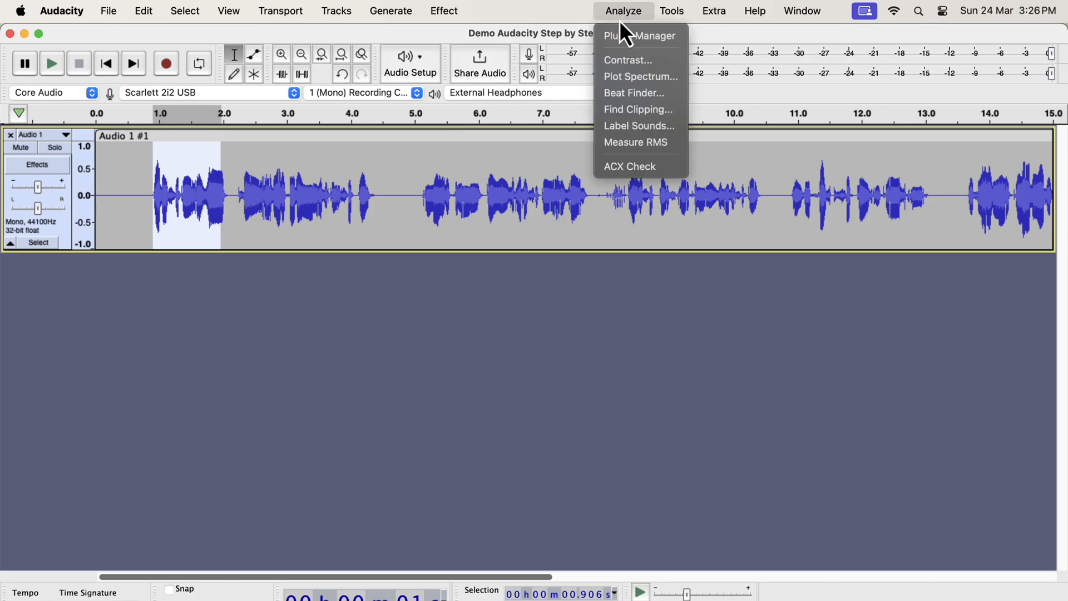
mouse_move(625, 77)
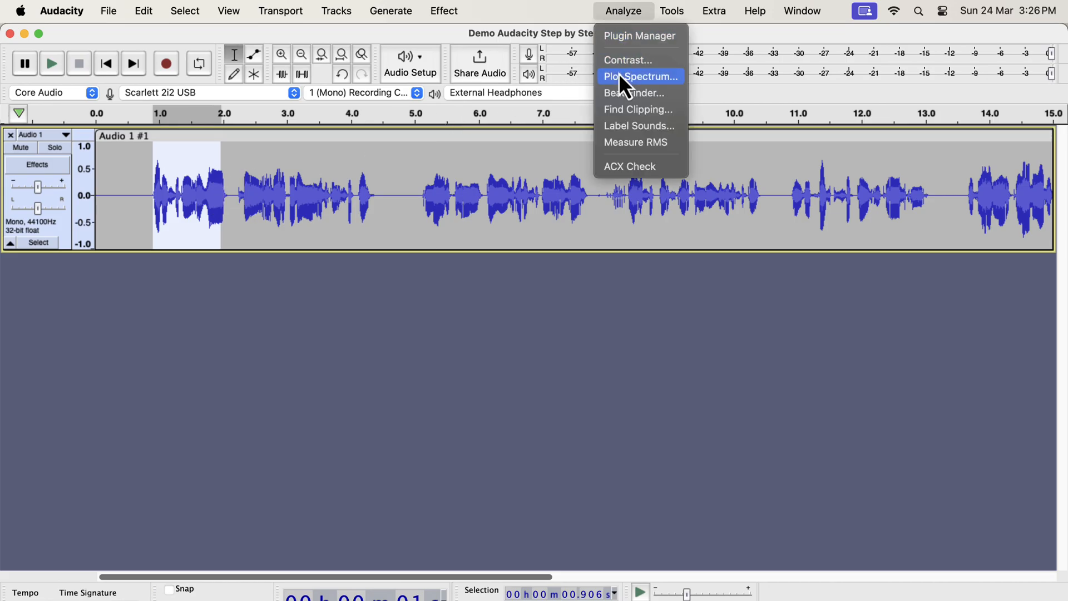
click(639, 76)
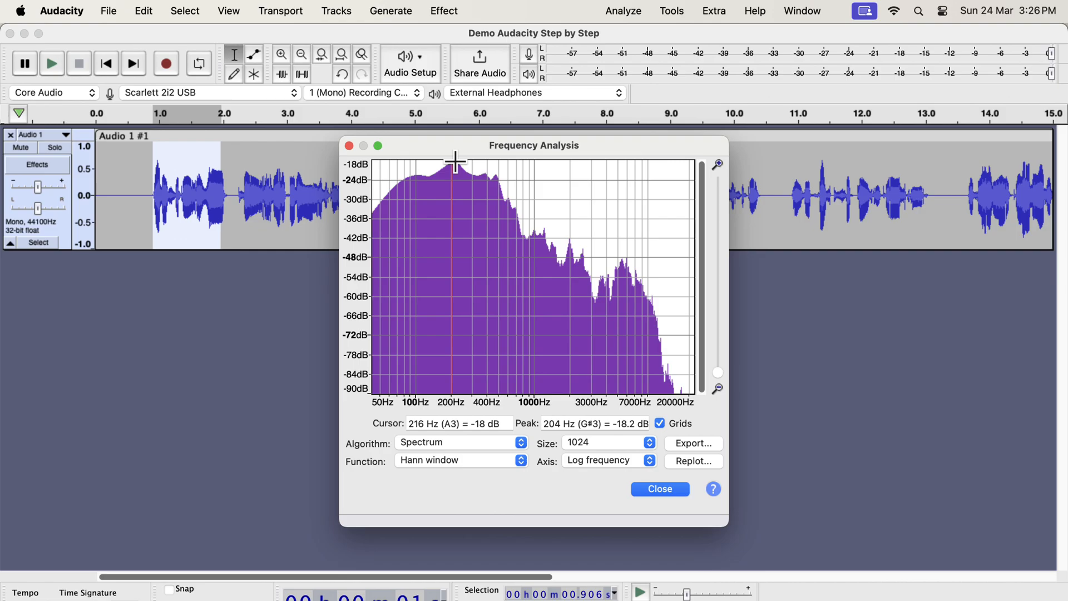
mouse_move(689, 395)
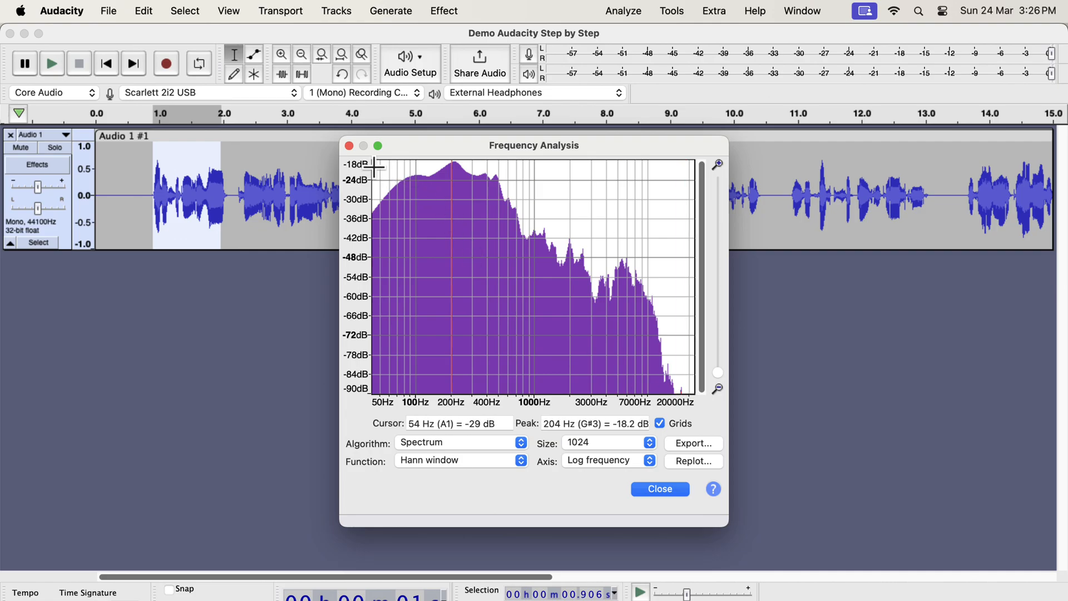
Close the frequency analysis window and return to Filter Curve EQ with a flat 0 dB curve
click(657, 489)
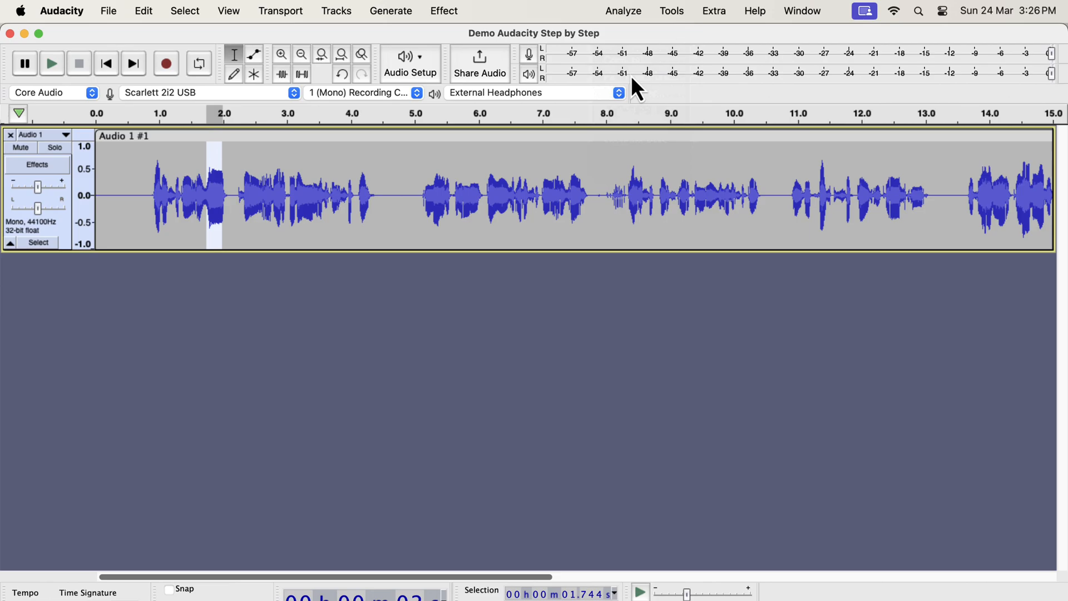
click(622, 11)
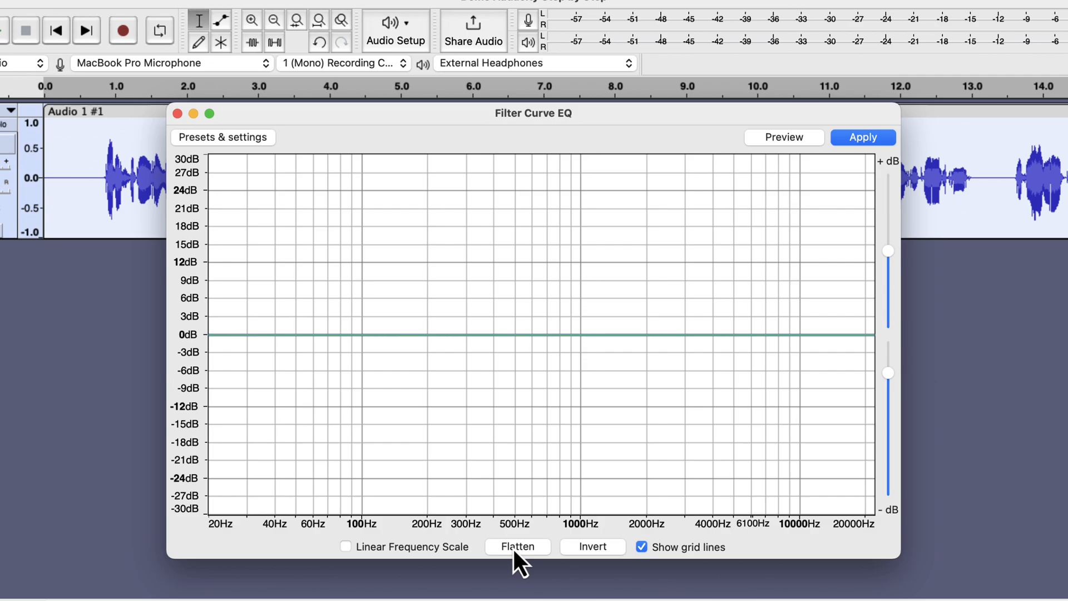
drag(520, 334, 466, 283)
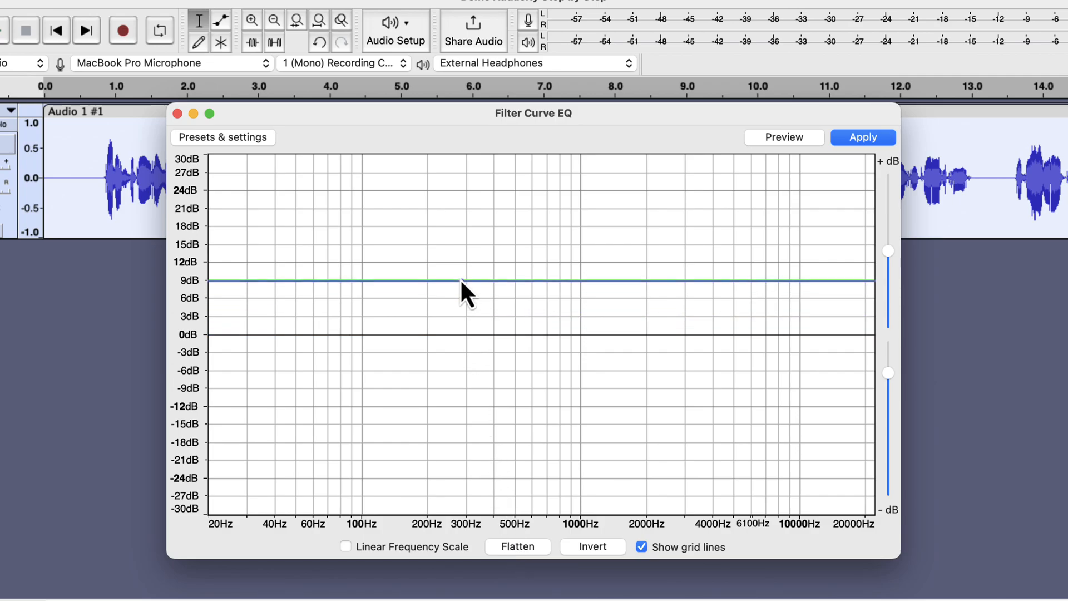
drag(465, 280, 465, 234)
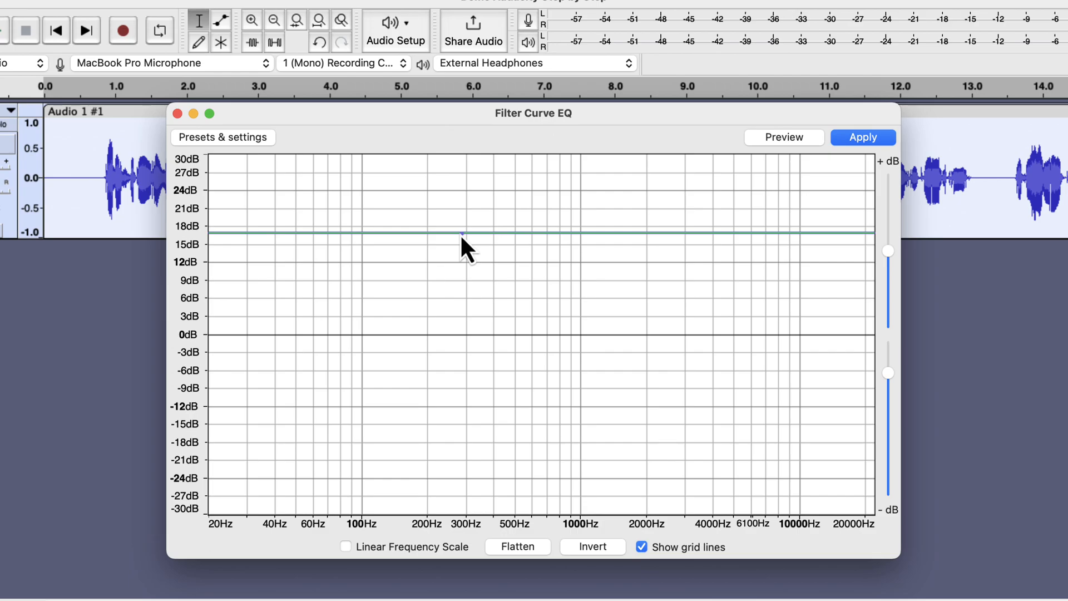
drag(464, 232, 464, 252)
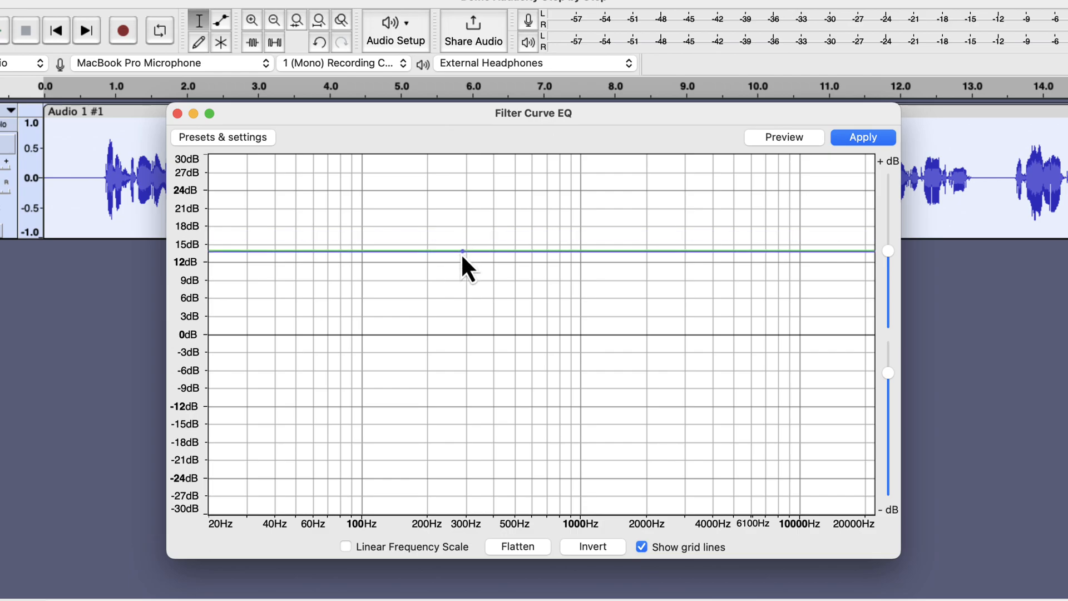
drag(463, 252, 462, 393)
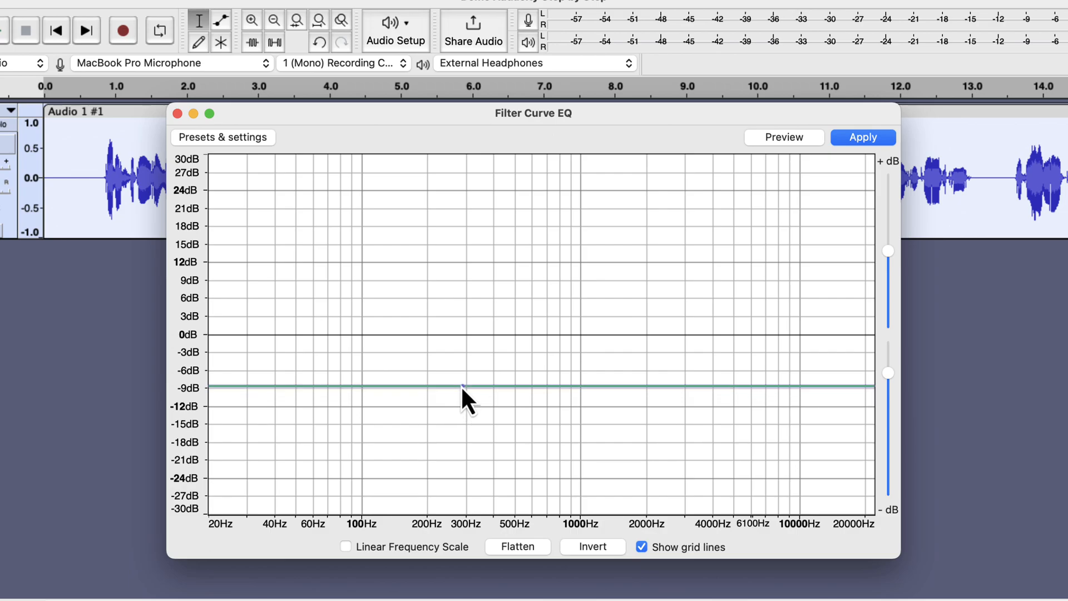
drag(465, 388, 465, 369)
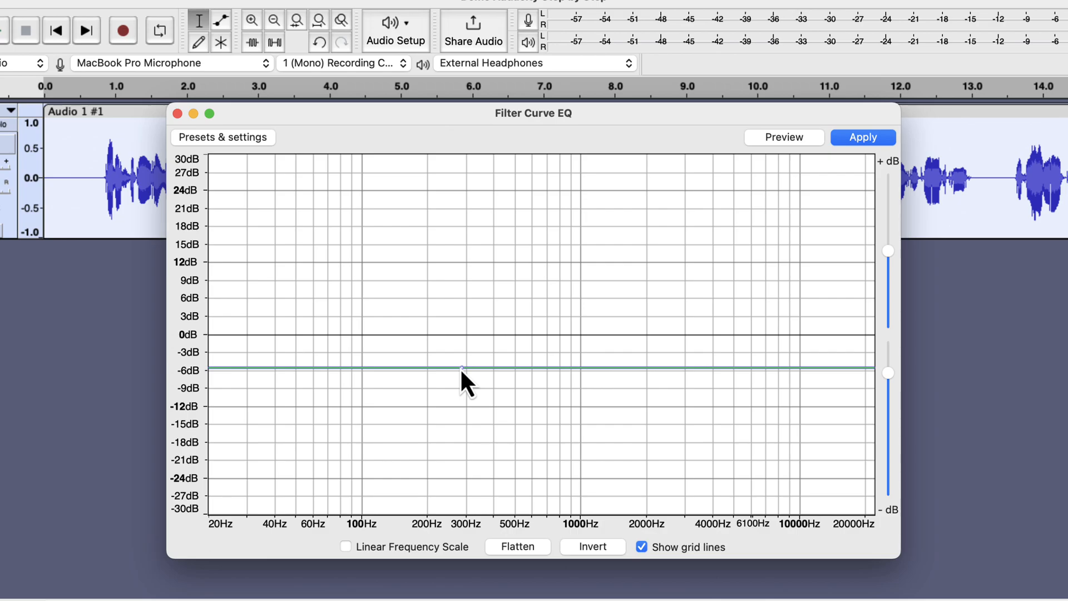
click(517, 546)
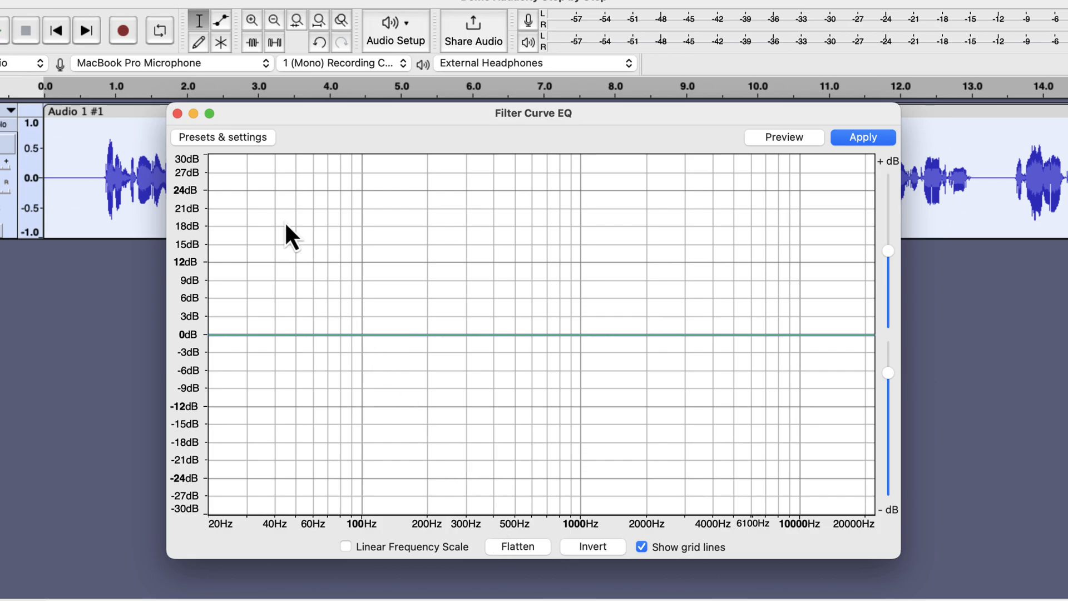
List the EQ's factory presets such as Low rolloff for speech, Treble Boost and AM Radio
click(223, 136)
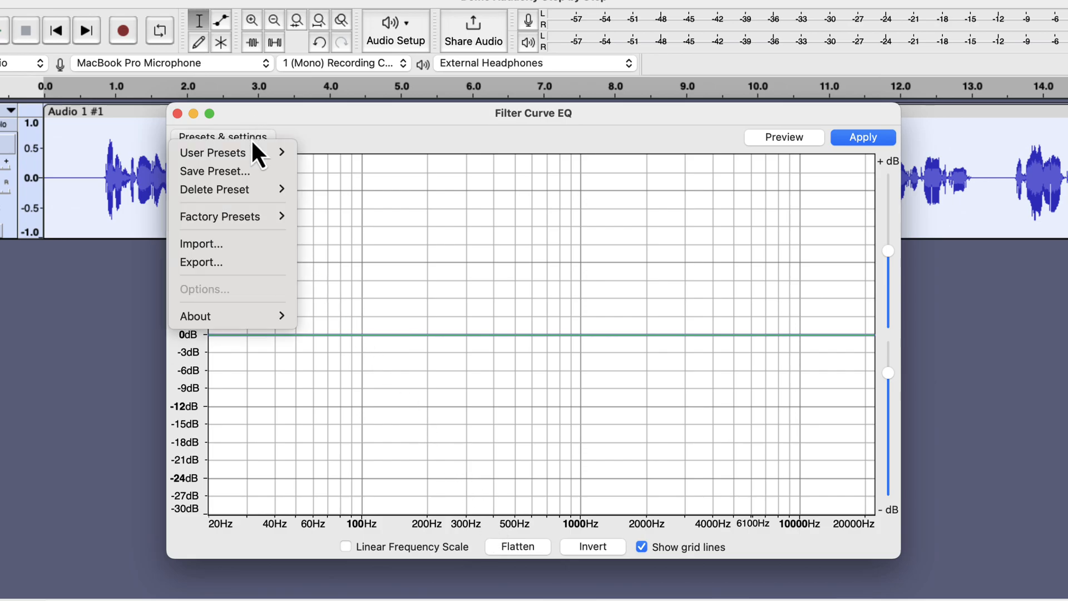
mouse_move(256, 244)
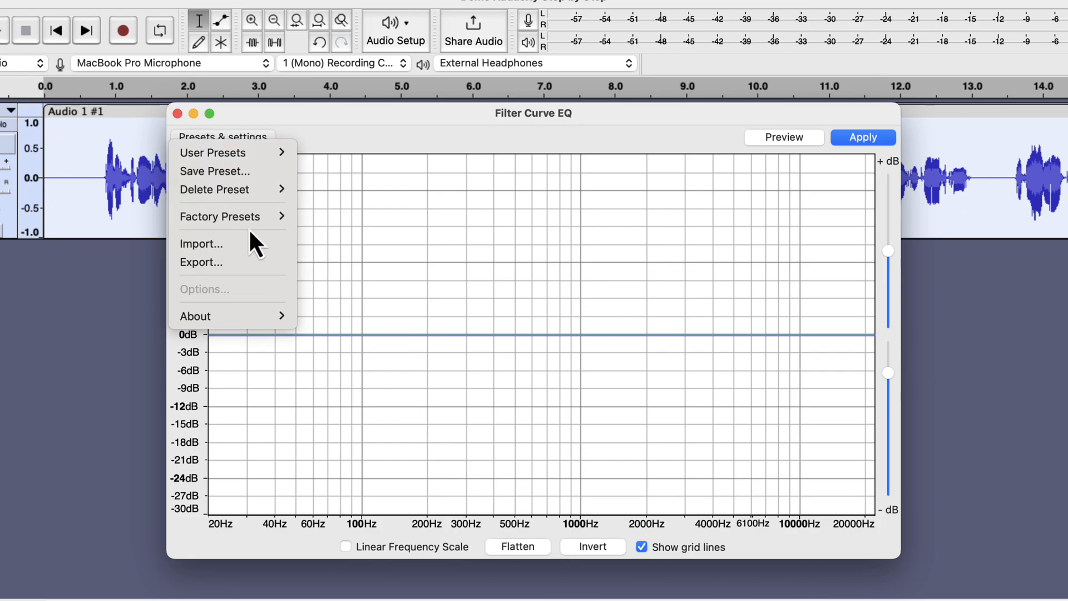
click(219, 217)
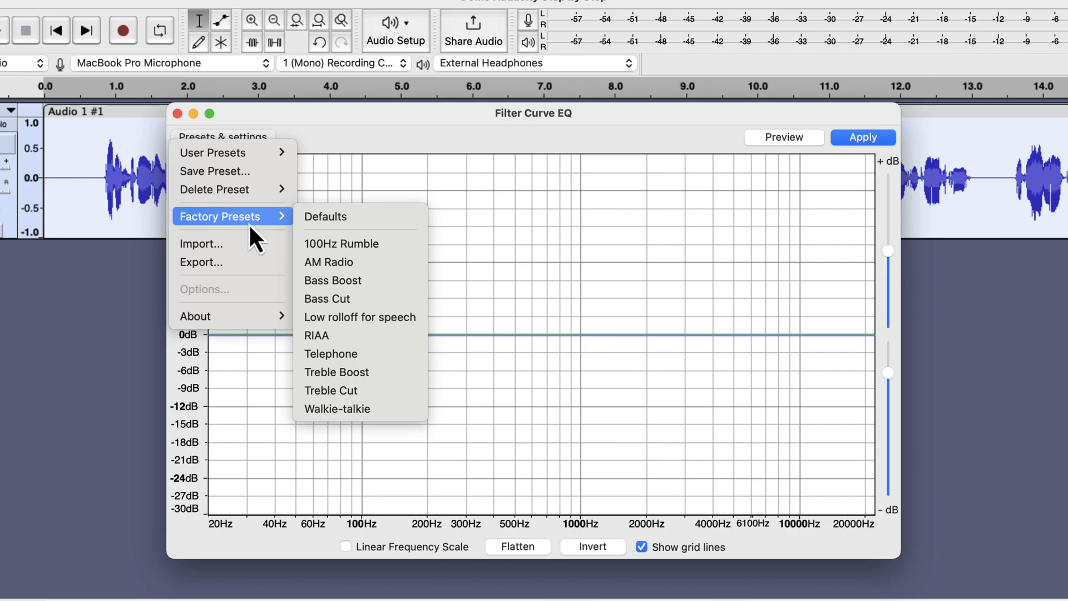
mouse_move(273, 241)
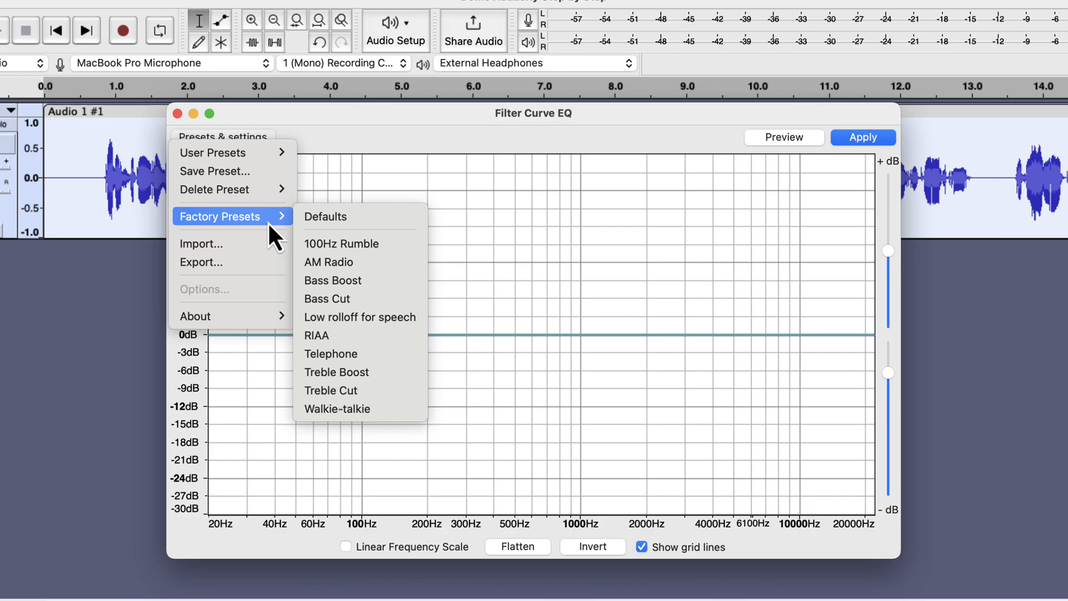
mouse_move(347, 225)
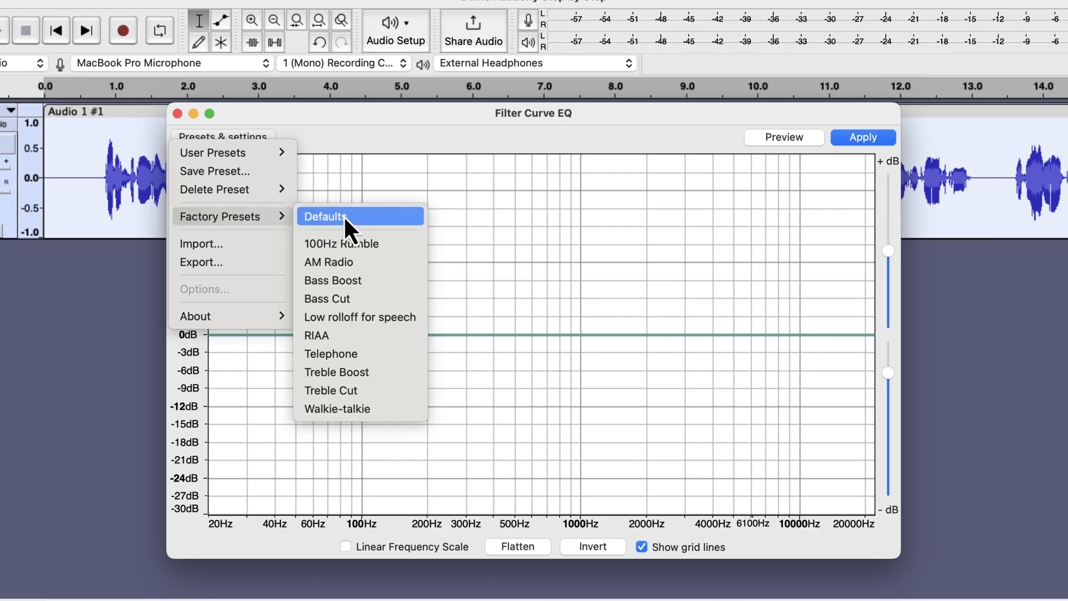
mouse_move(329, 262)
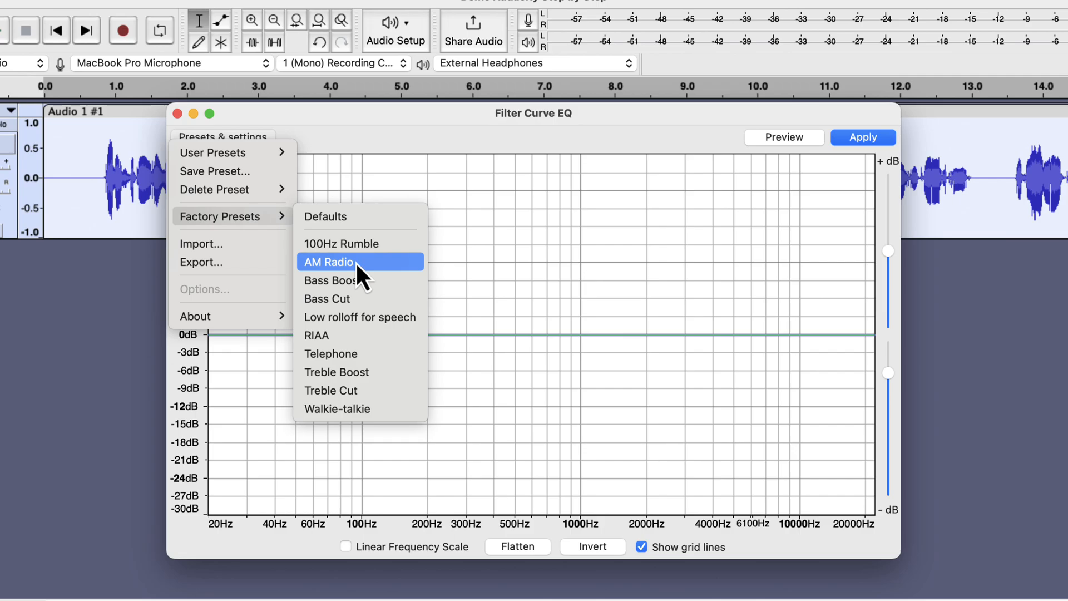
Load the AM Radio preset curve and preview it on the voice
click(329, 261)
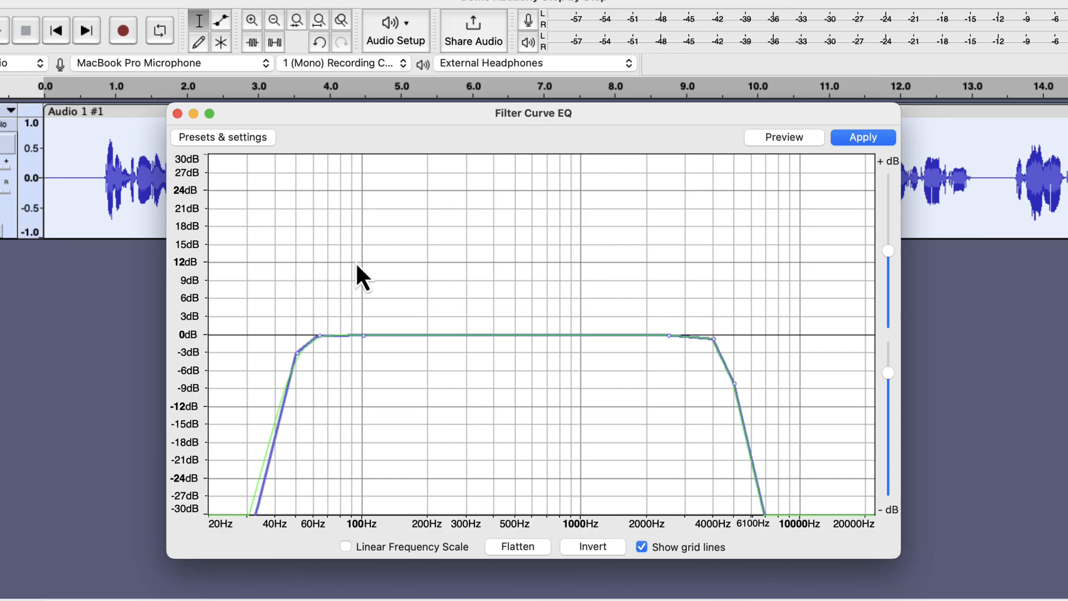
mouse_move(691, 174)
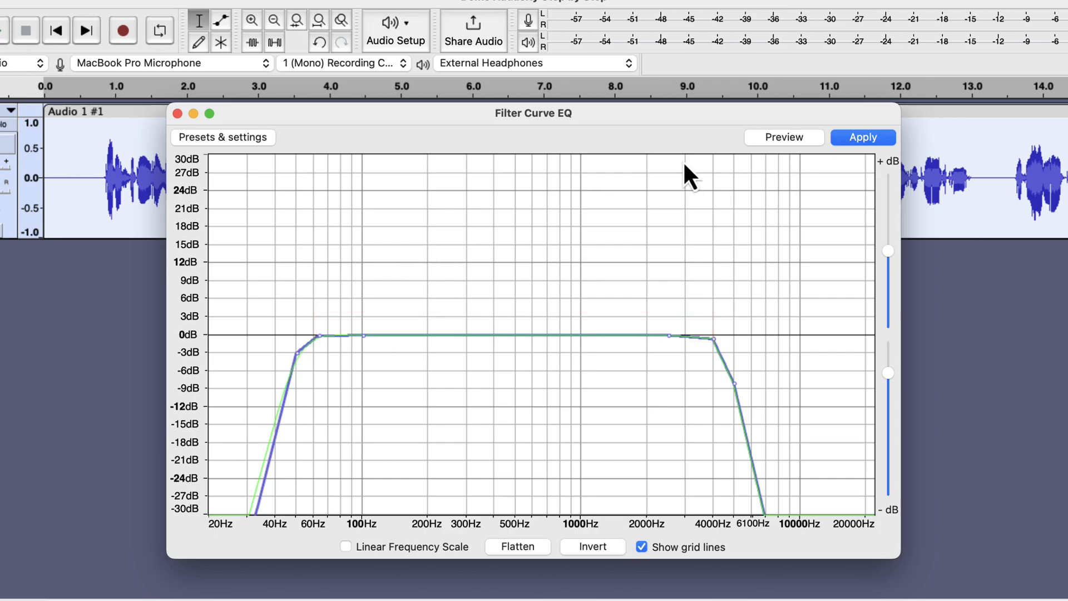
click(783, 136)
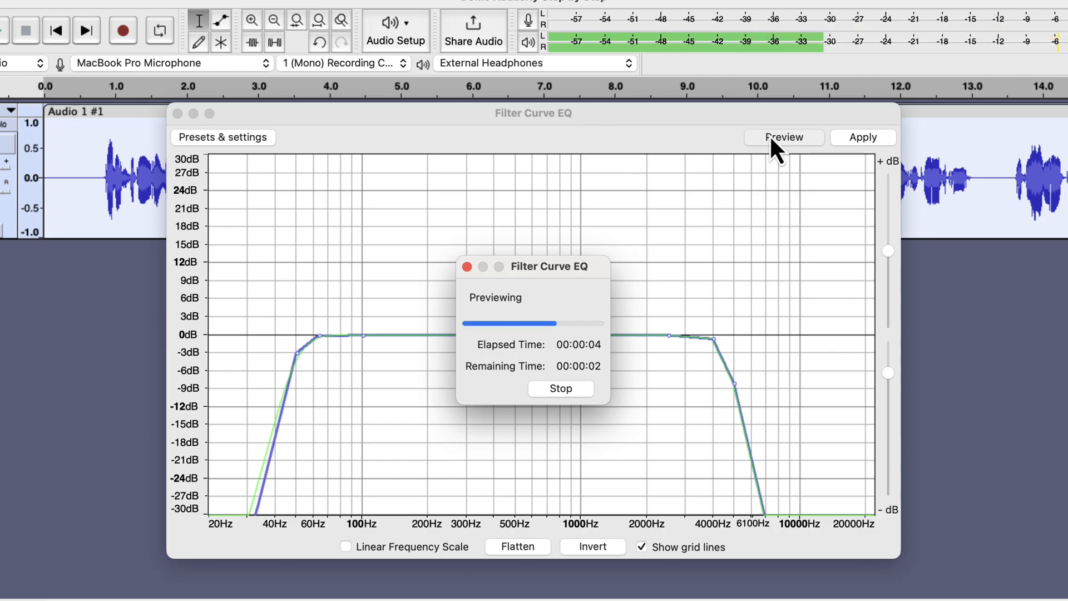
click(559, 388)
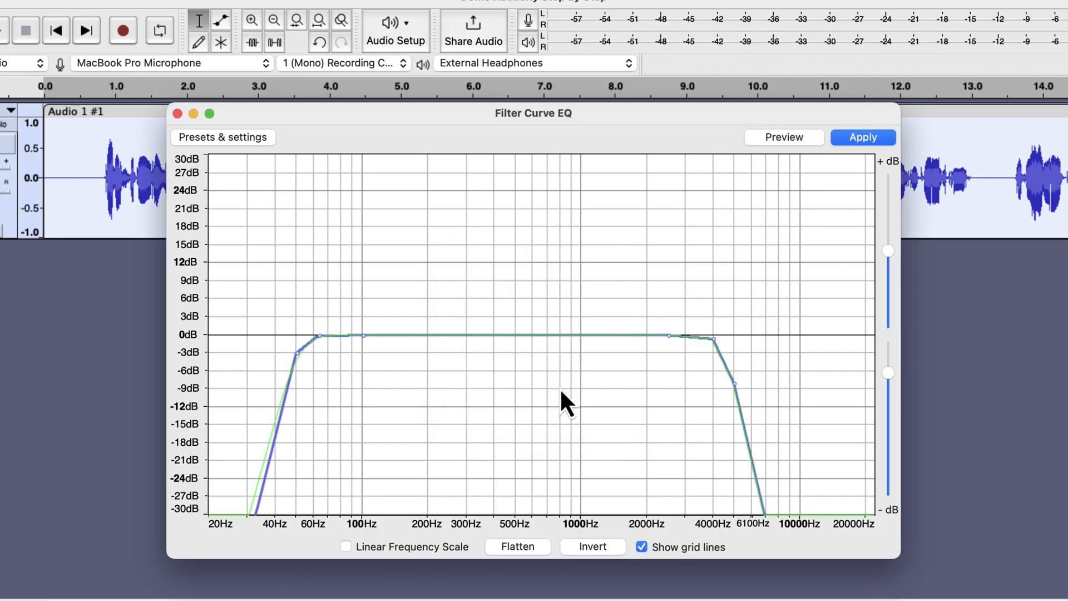
Load the Telephone preset, passing roughly 500 Hz to 2 kHz, and preview the voice through it
click(222, 137)
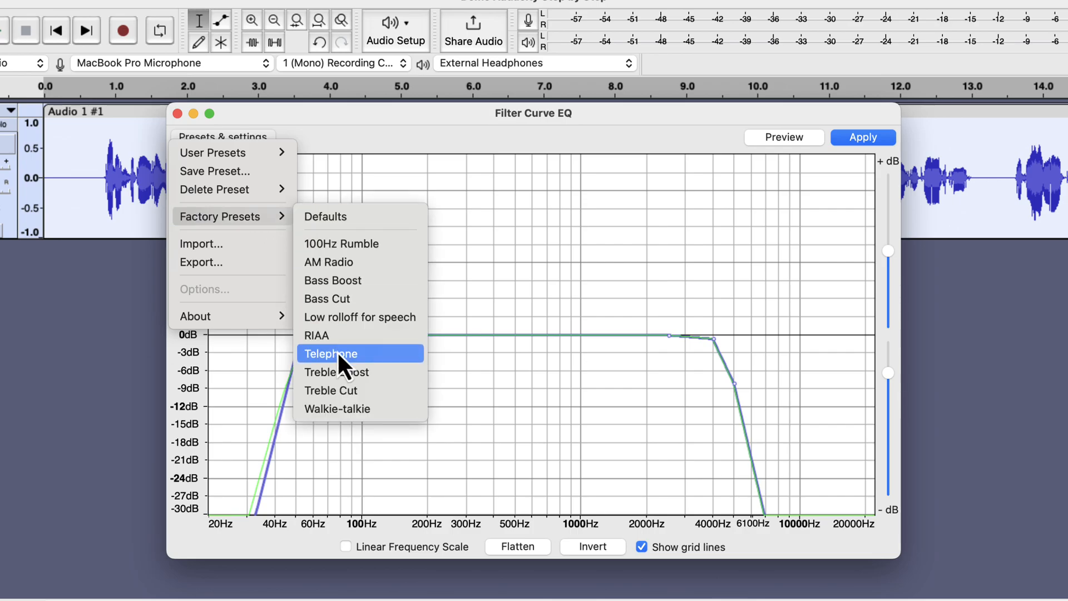
click(330, 354)
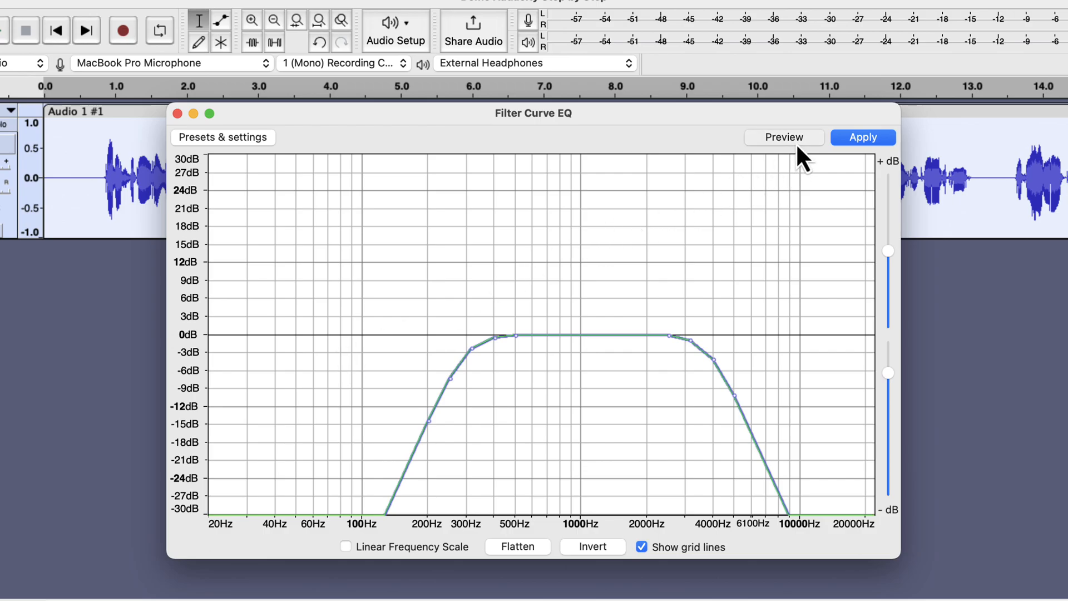
click(782, 137)
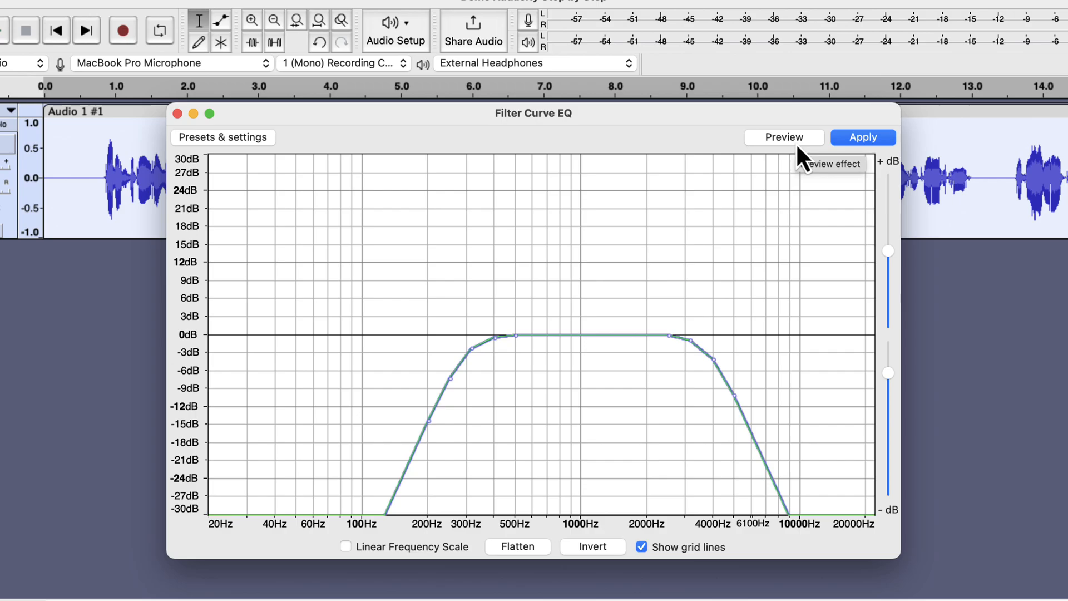
click(222, 137)
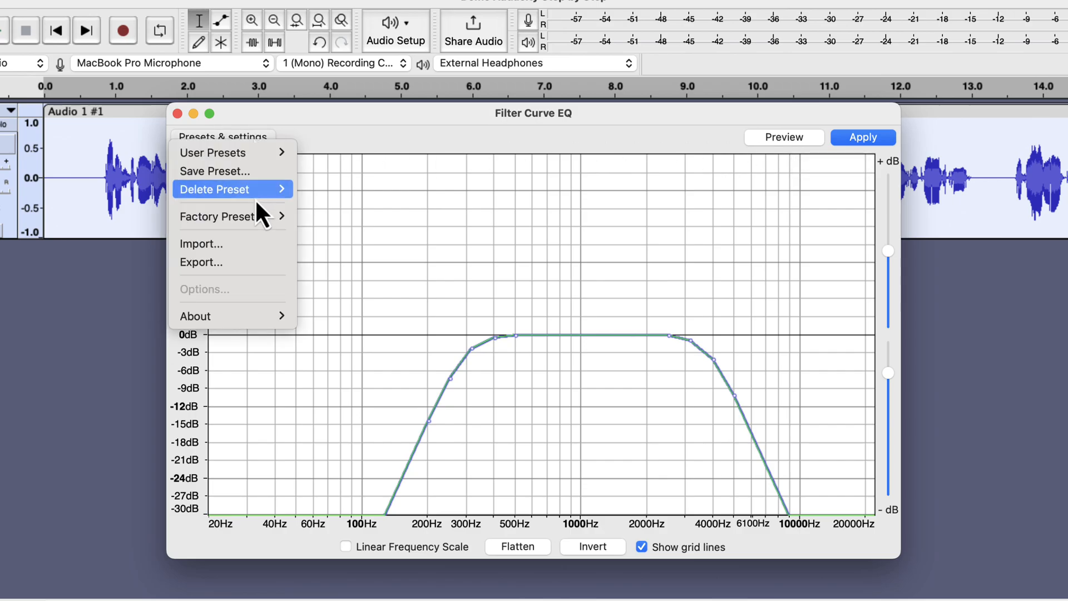
mouse_move(218, 216)
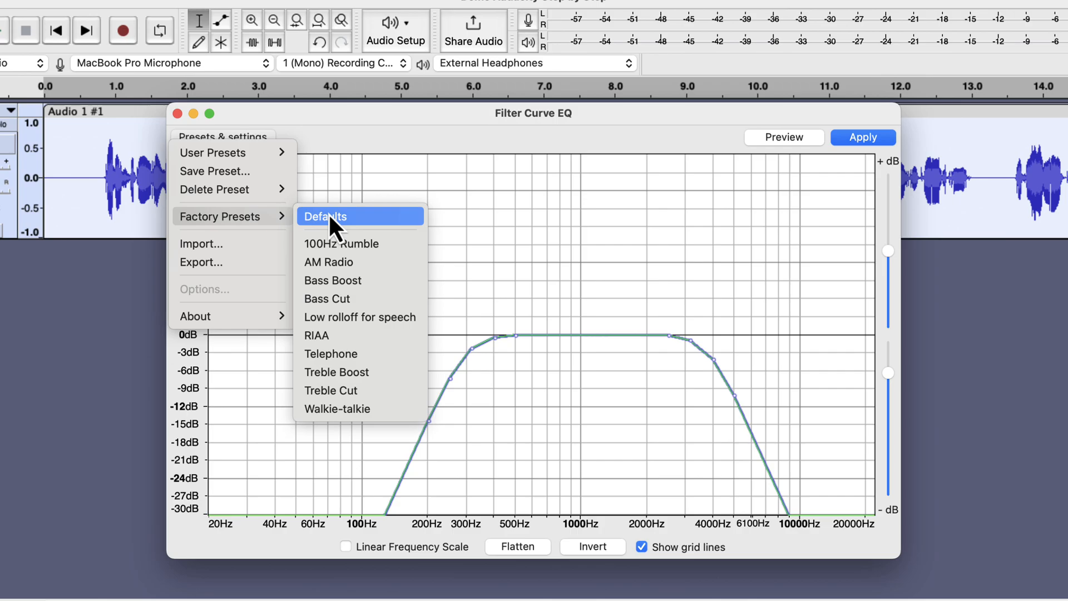
mouse_move(335, 315)
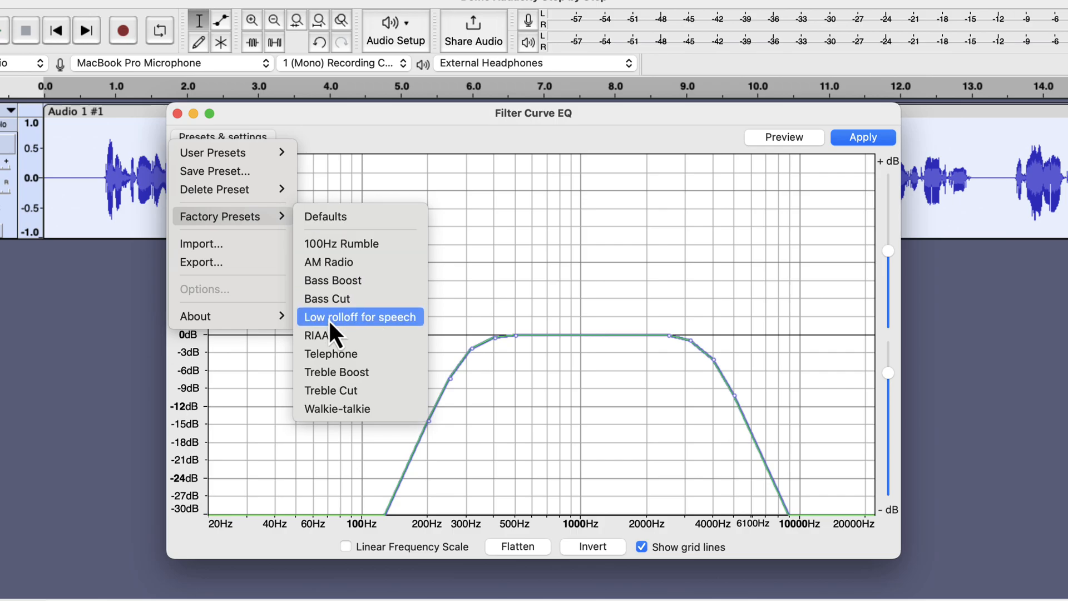
mouse_move(422, 334)
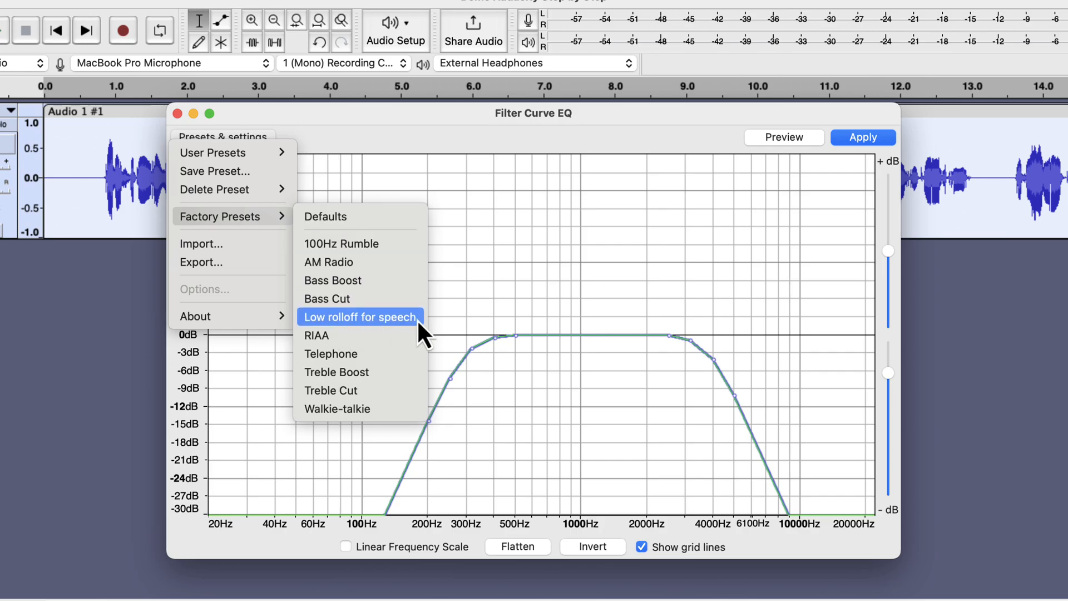
Load the Low rolloff for speech curve and shift its roll-off point toward 80 Hz
click(359, 317)
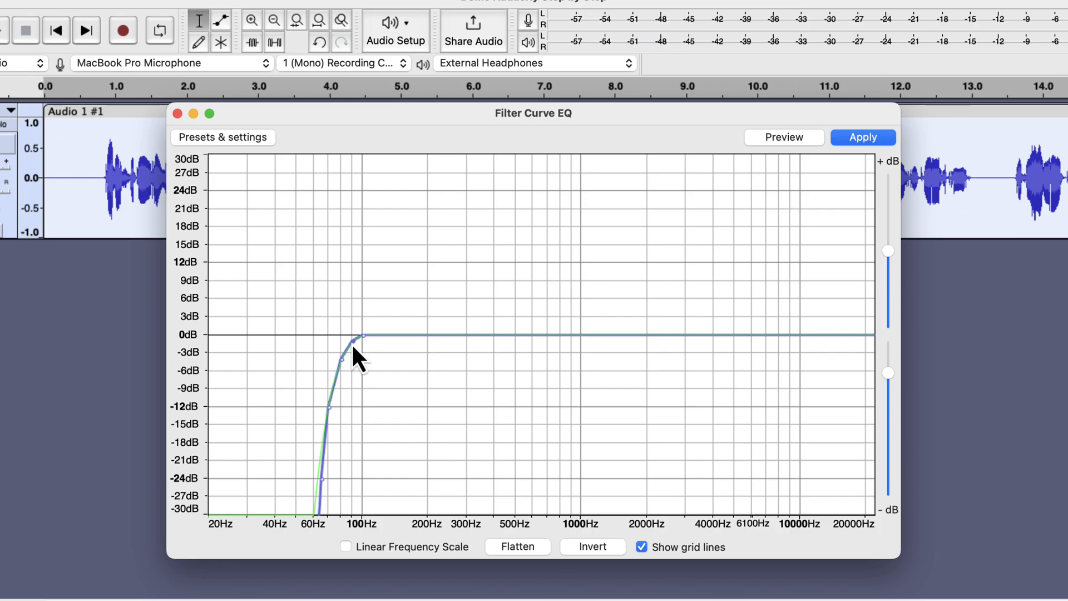
drag(357, 338, 344, 360)
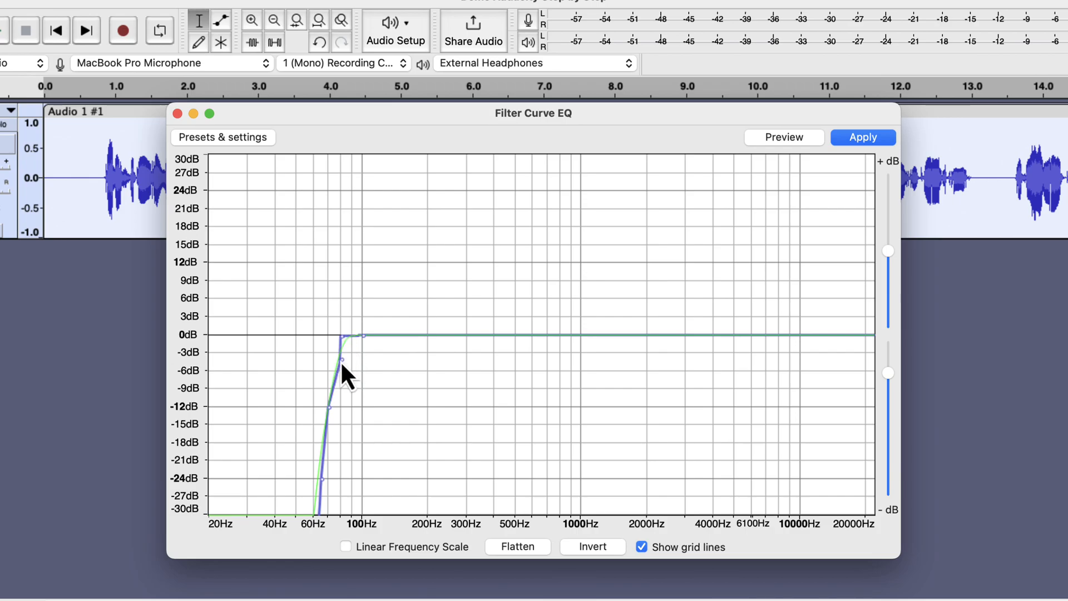
drag(347, 359, 334, 357)
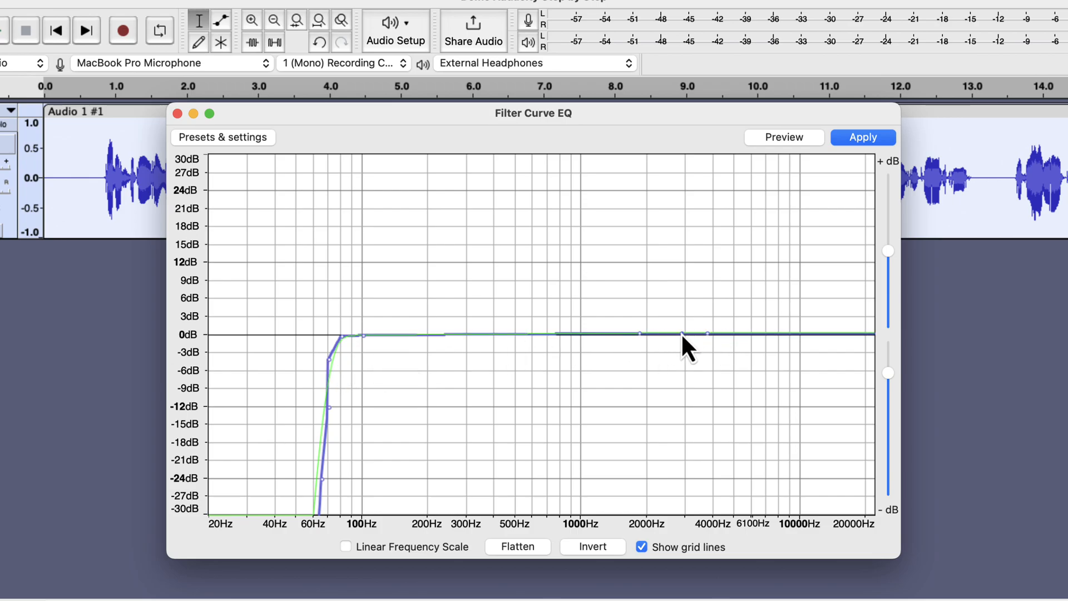
Shape a roughly -10 dB dip near 3000 Hz and a small boost near 6 kHz on the curve
drag(681, 334, 680, 394)
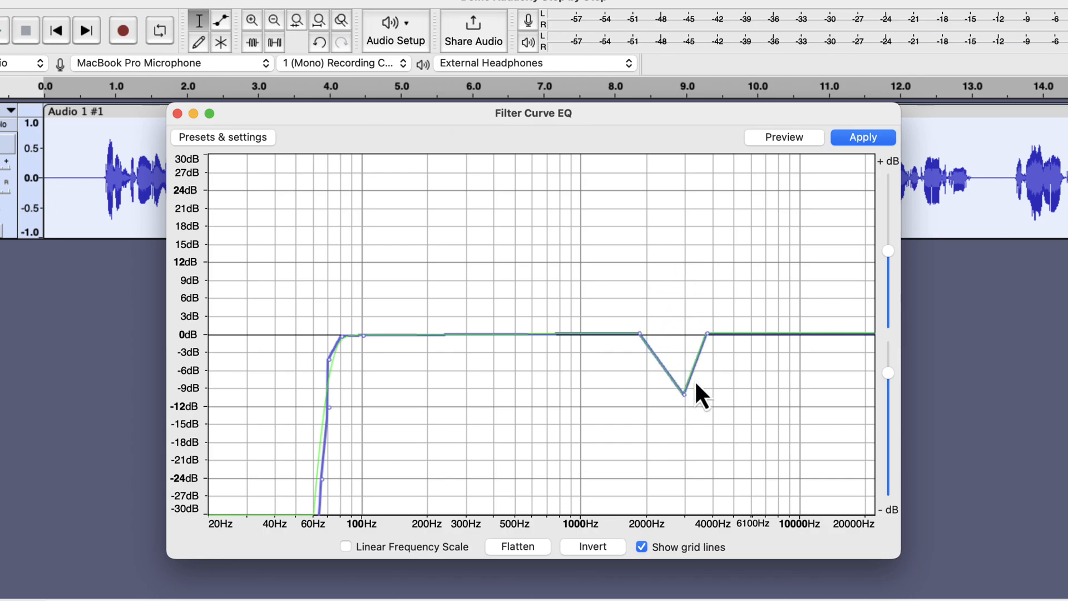
drag(709, 333, 714, 340)
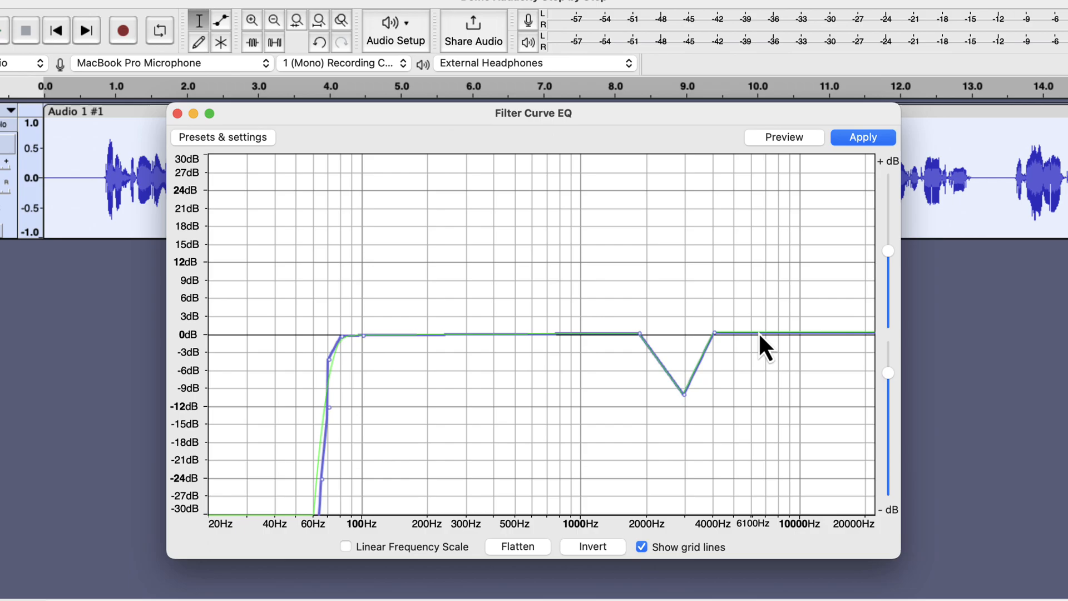
drag(763, 335, 735, 299)
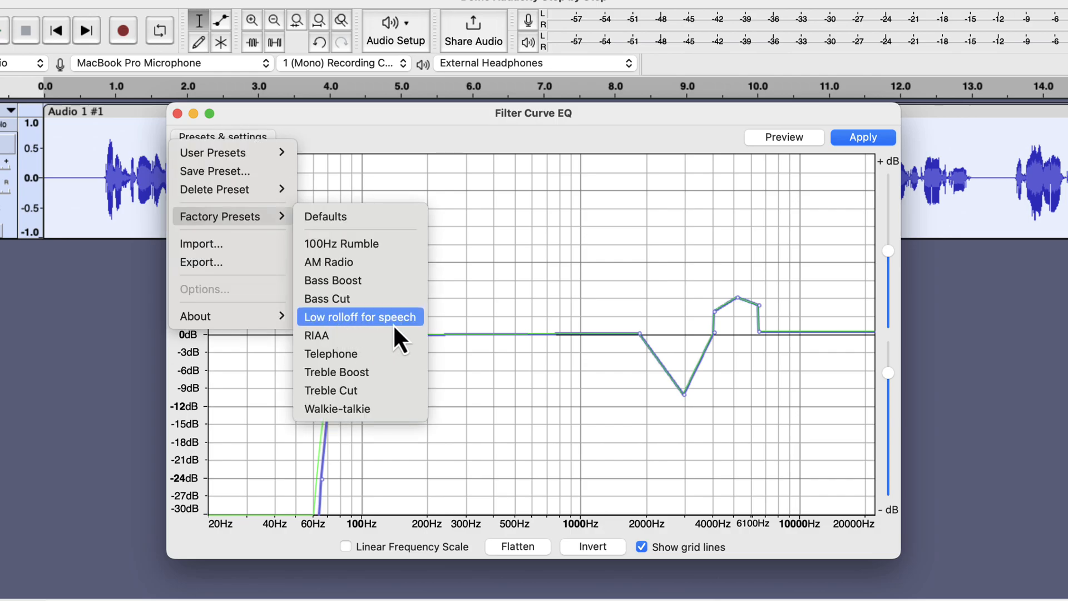
Reload the plain Low rolloff for speech curve, preview it, and apply it to the voice track
click(359, 317)
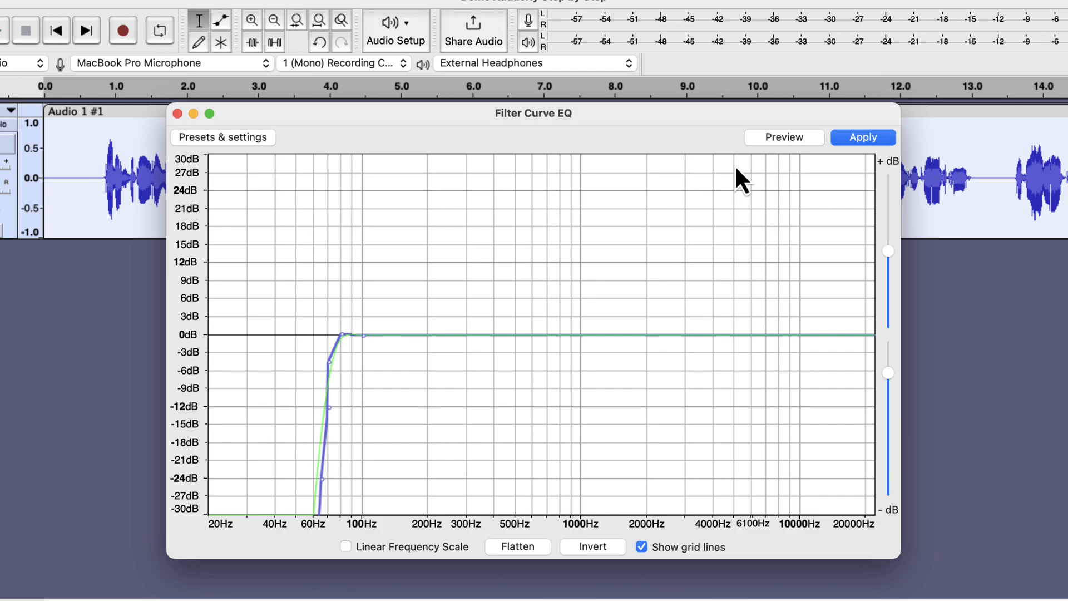
click(783, 137)
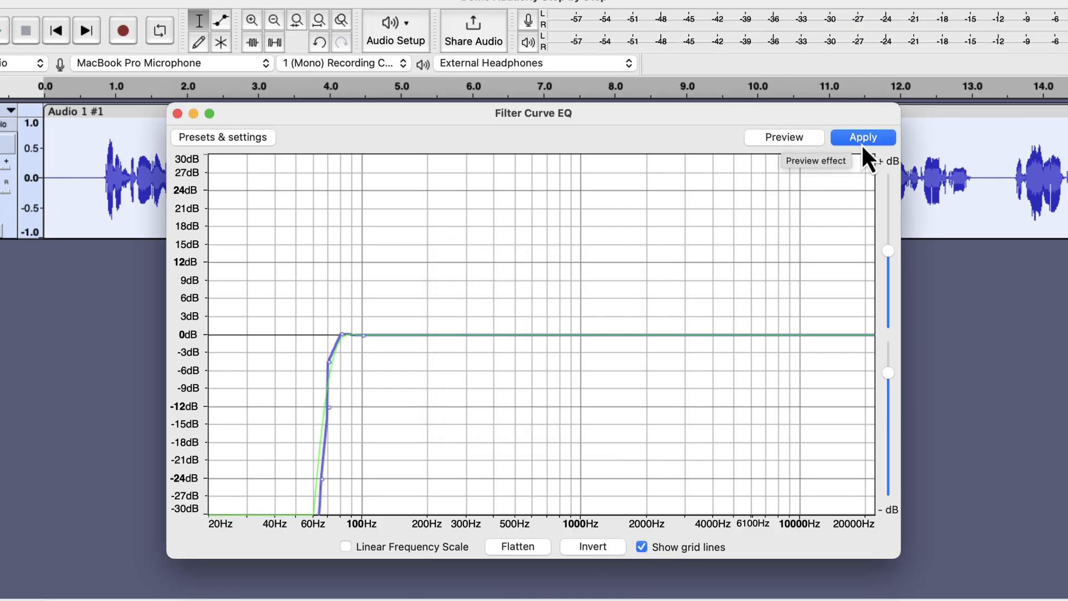
click(863, 137)
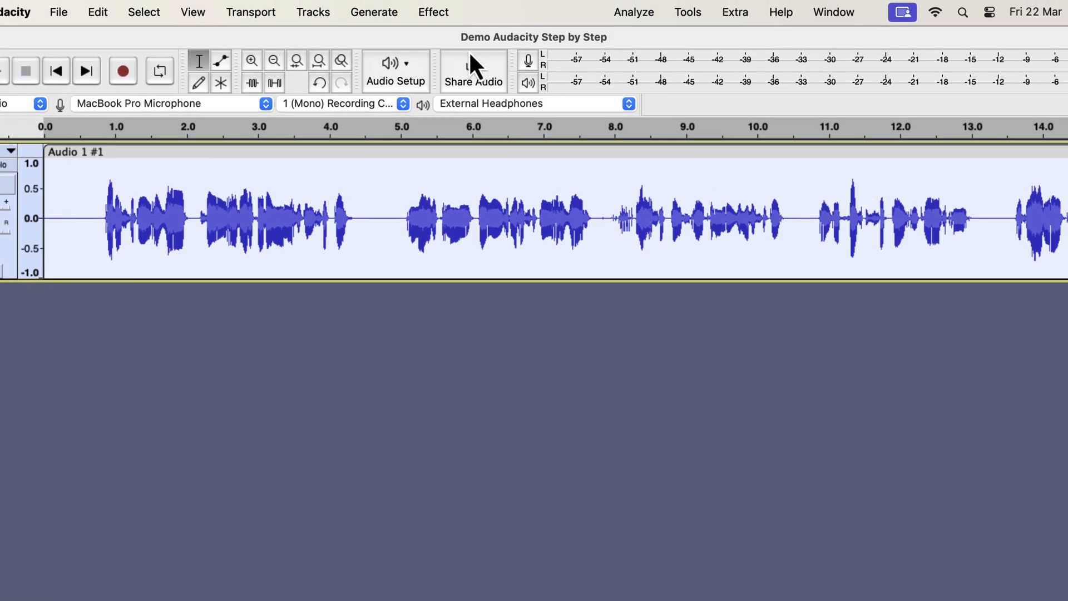
Reopen Filter Curve EQ and load the factory Treble Boost curve lifting above ~5 kHz
click(433, 12)
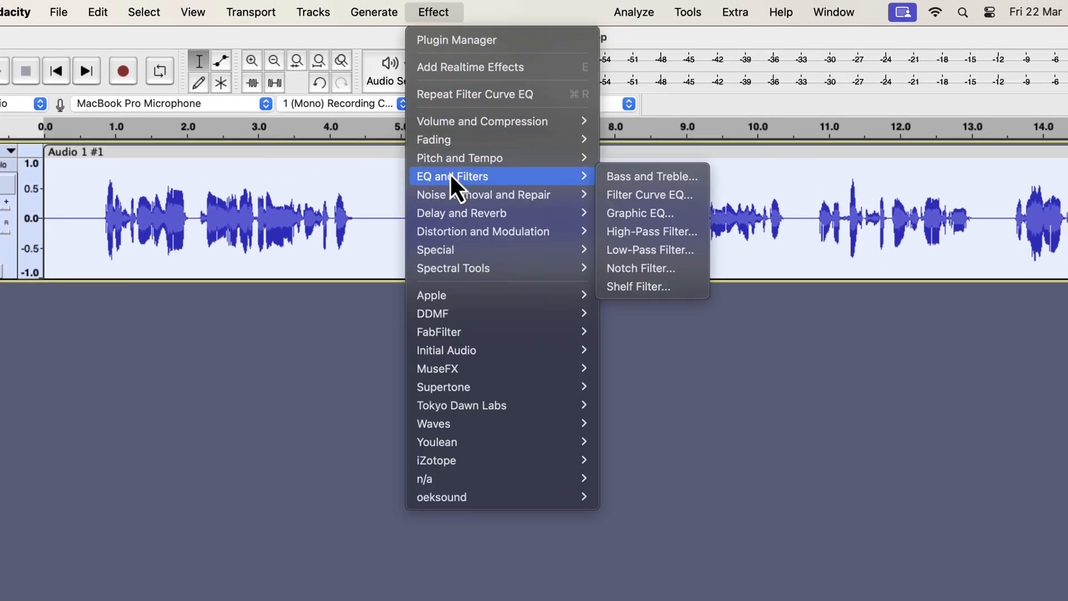
click(647, 194)
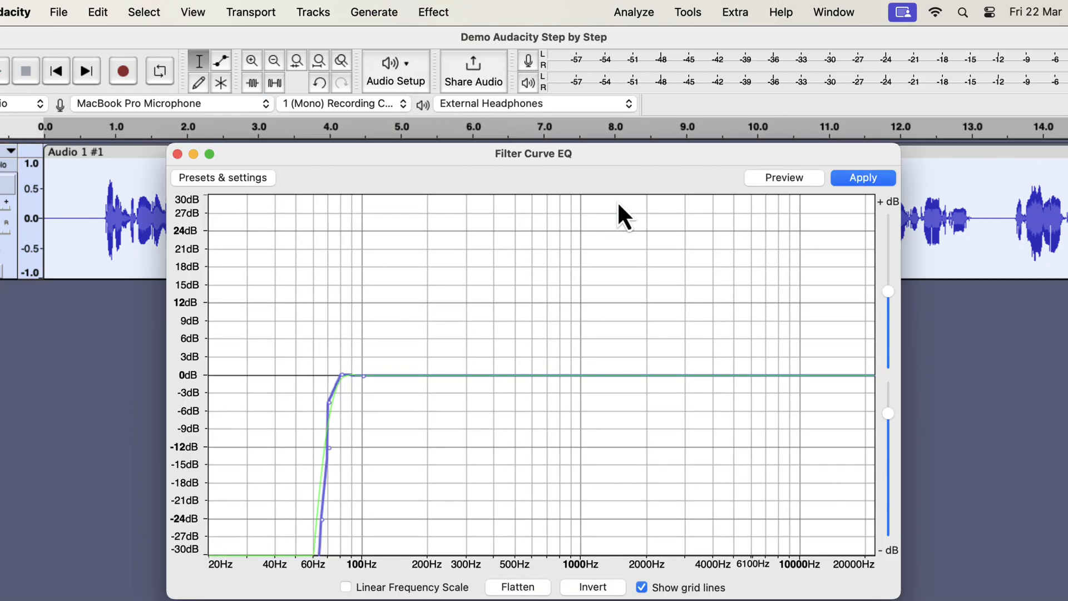
click(222, 178)
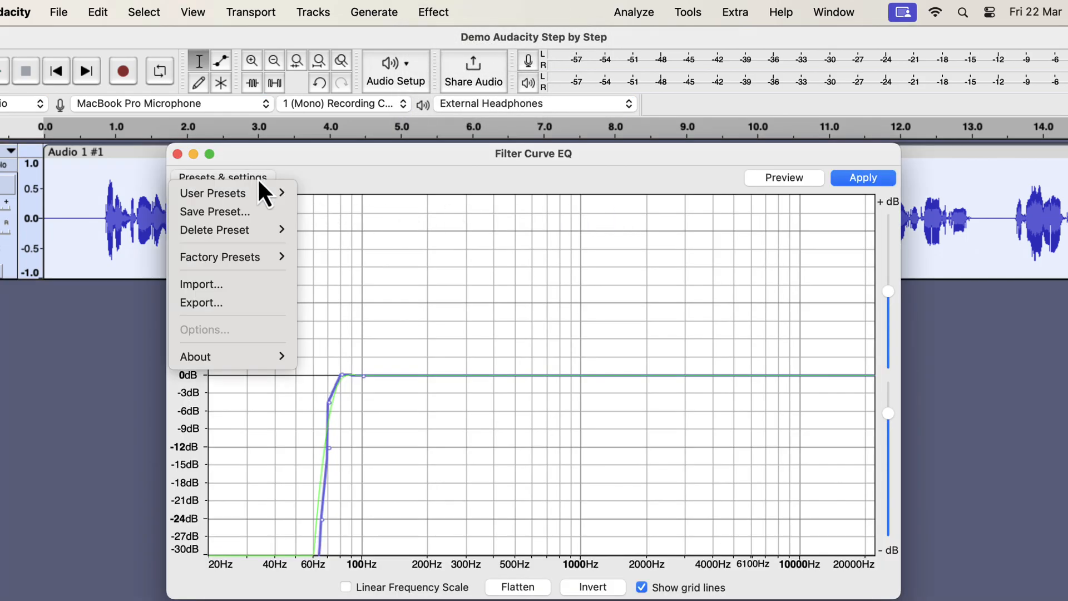
click(219, 257)
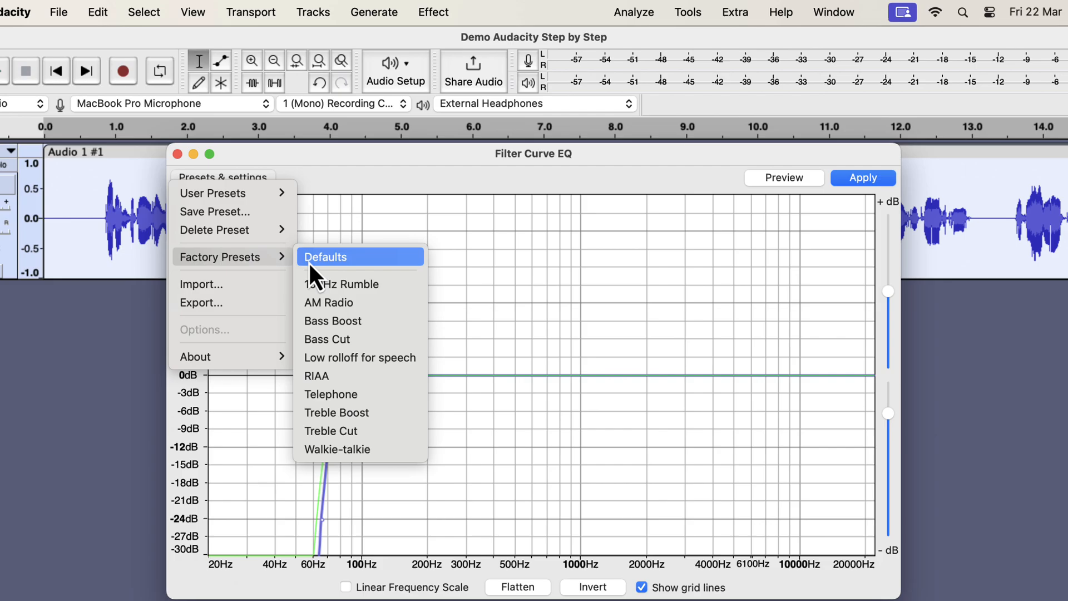
mouse_move(399, 412)
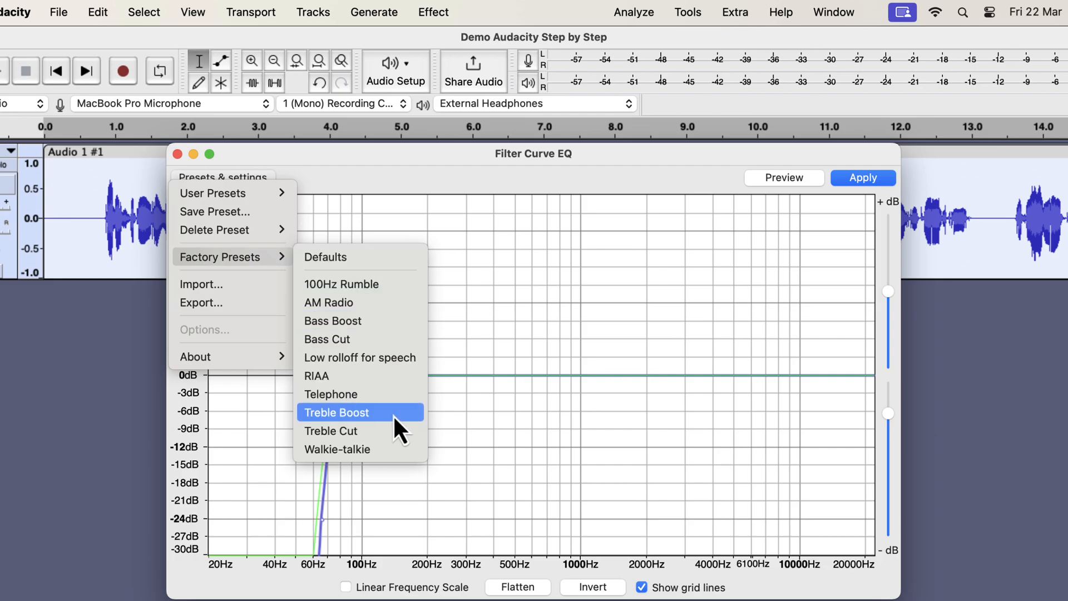
click(335, 412)
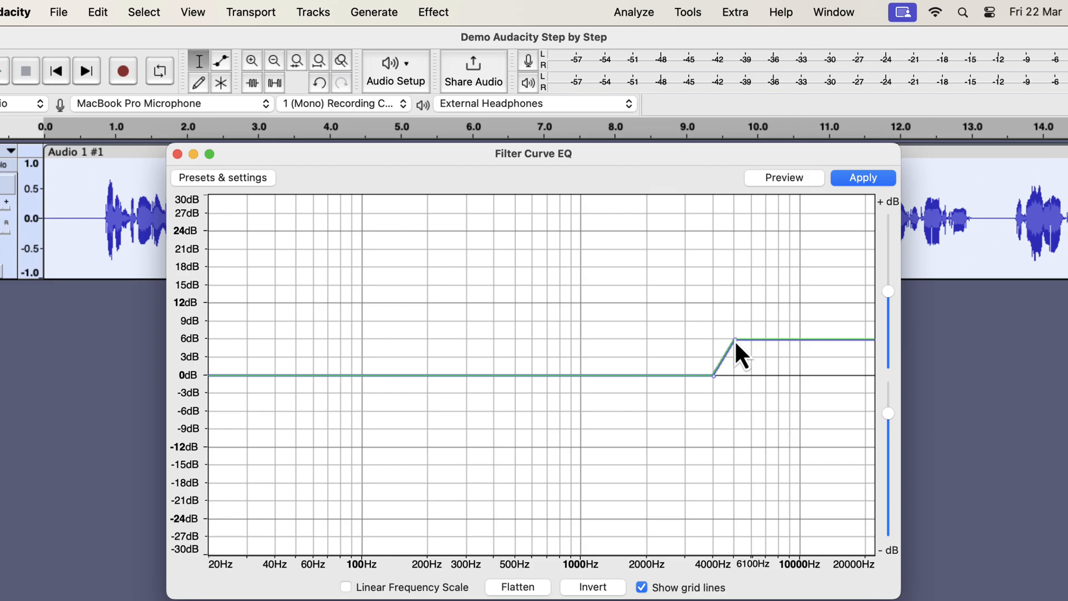
Settle the treble point at +6 dB, preview it, and apply the boost to the voice track
drag(736, 341, 735, 356)
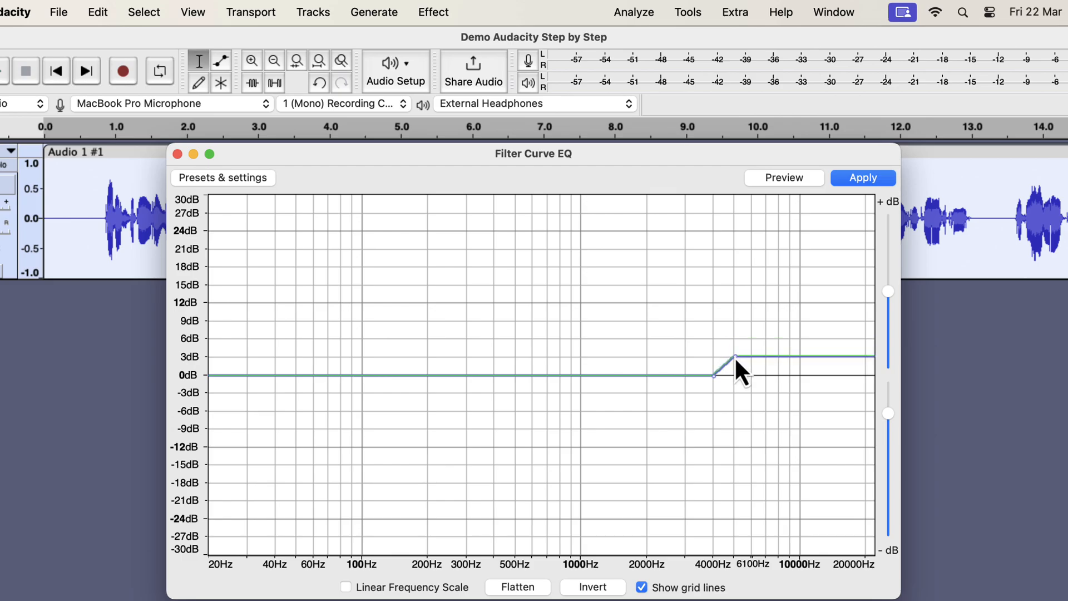
drag(735, 359, 735, 340)
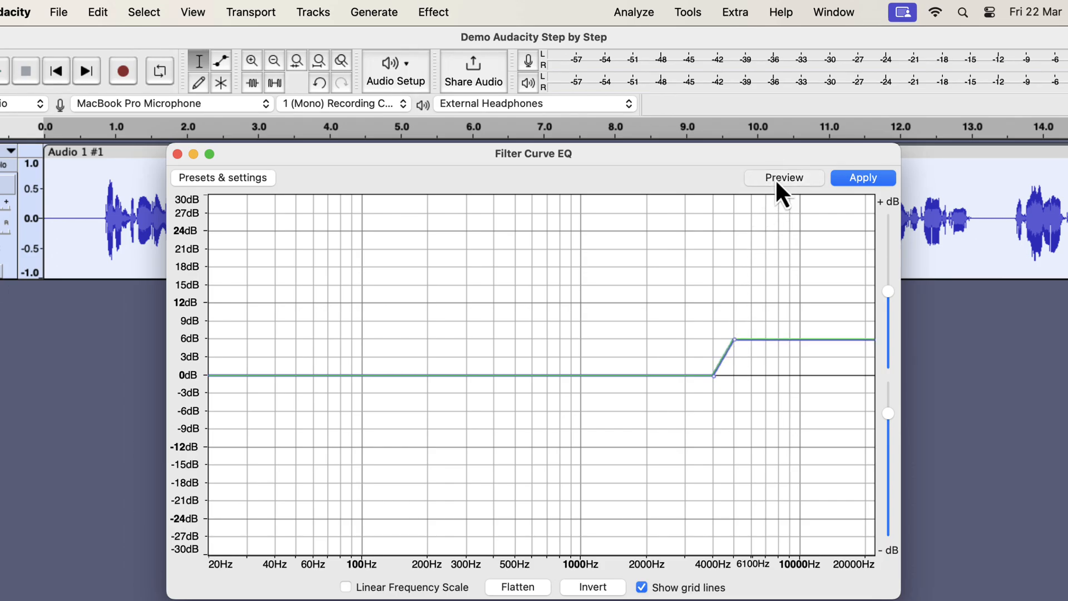
click(783, 178)
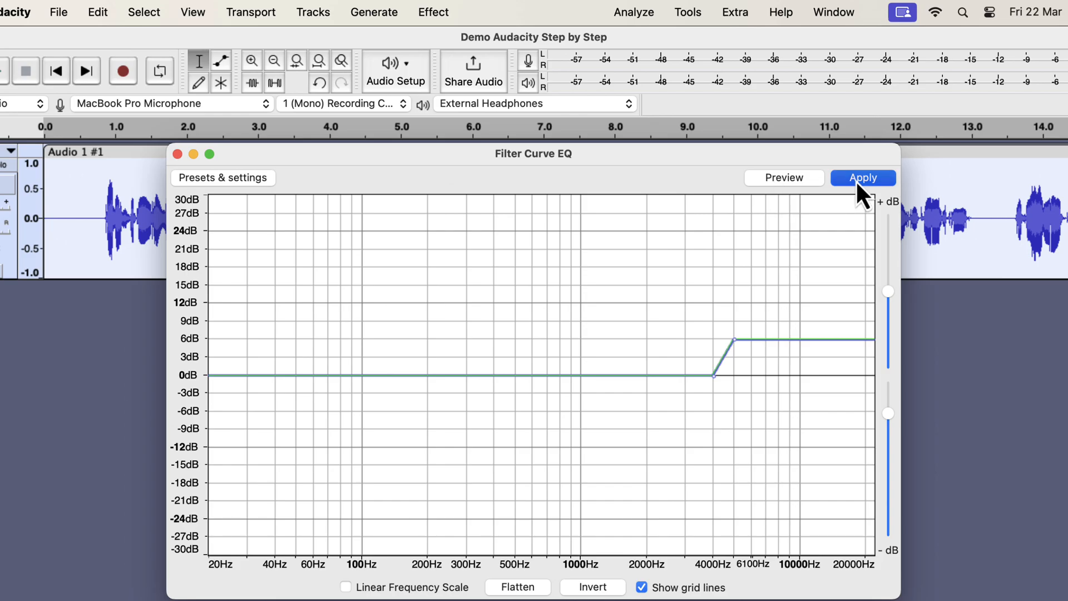
click(862, 177)
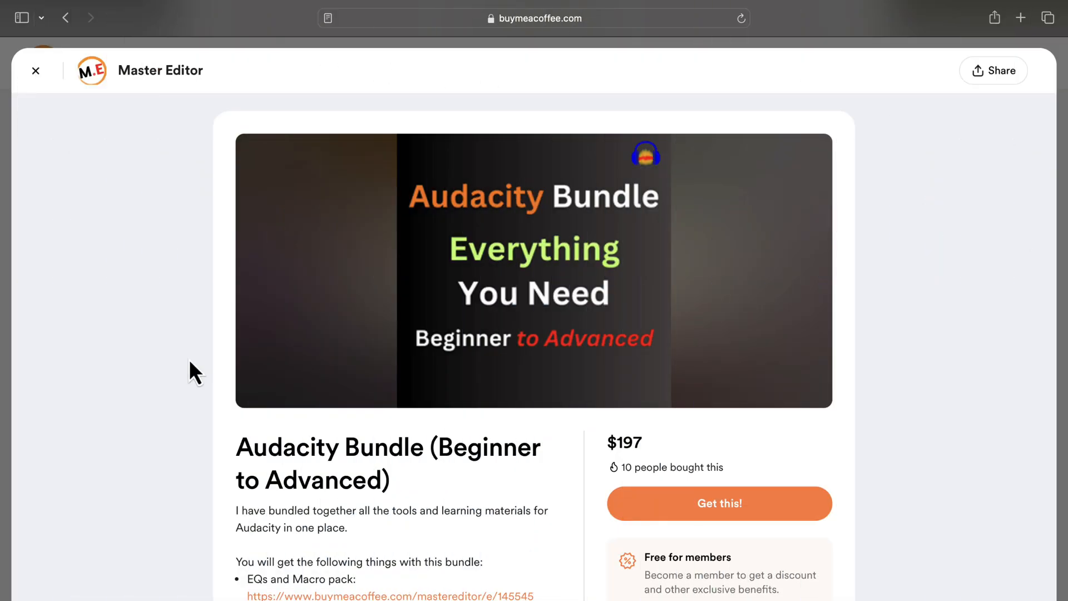
Scroll the $197 Audacity Bundle page and highlight the Advanced Audacity Course line
scroll(down, 3)
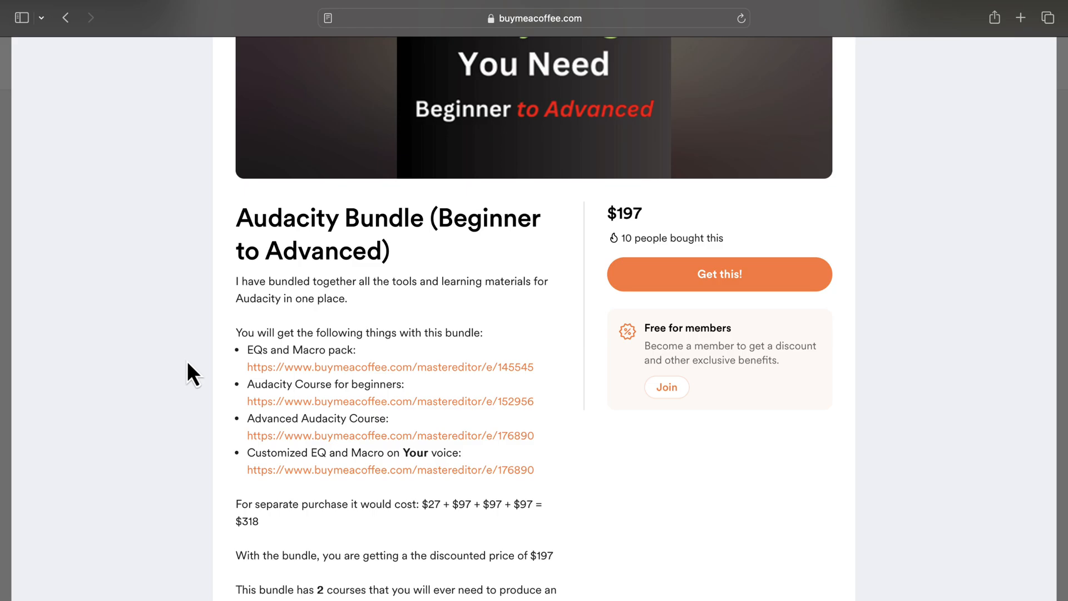
double_click(265, 384)
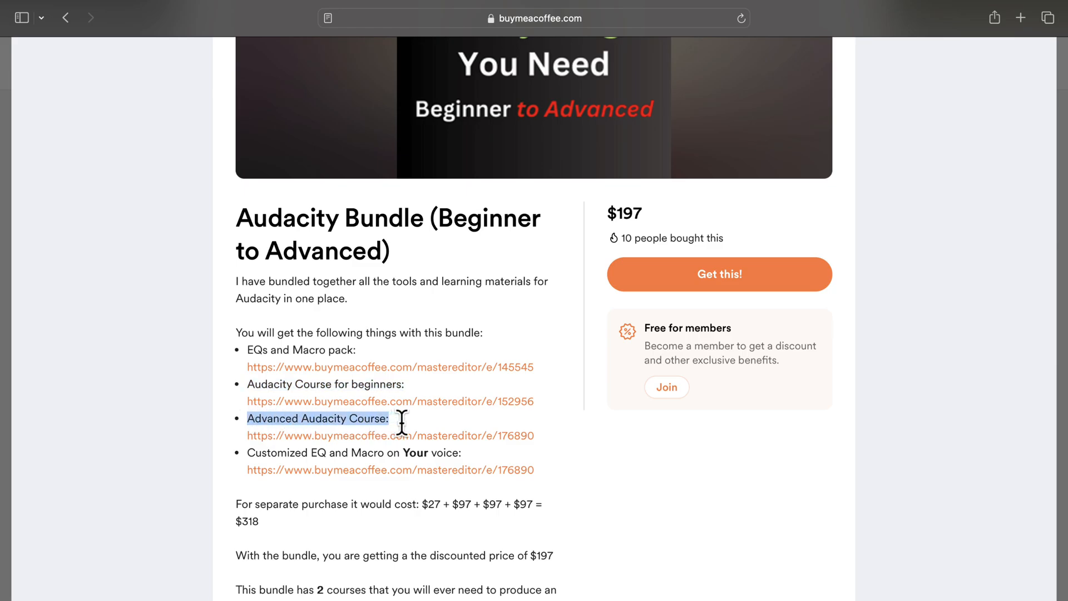
mouse_move(247, 453)
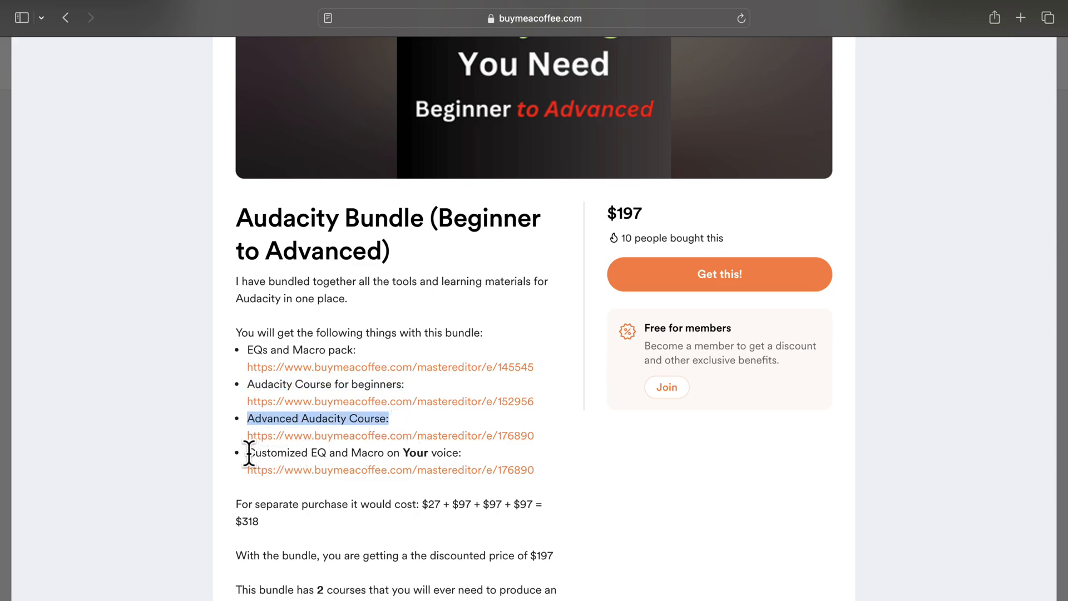